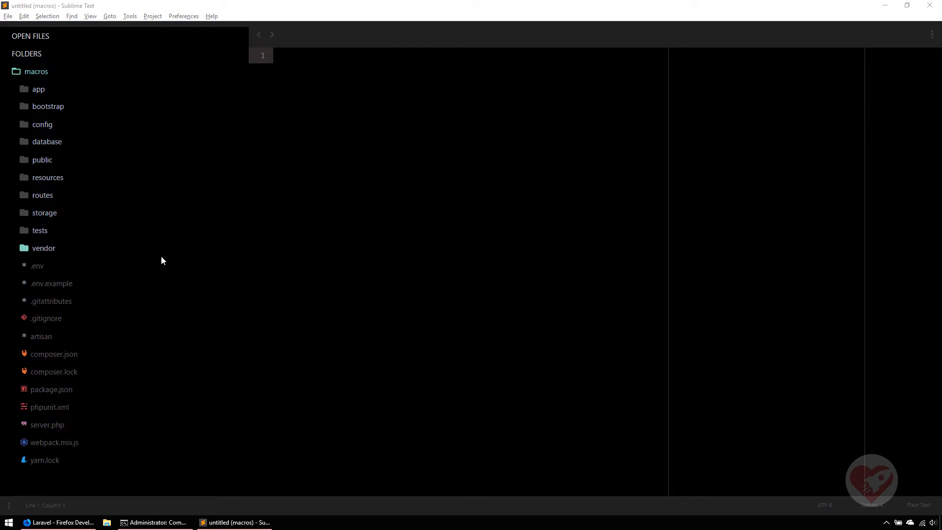
mouse_move(53, 215)
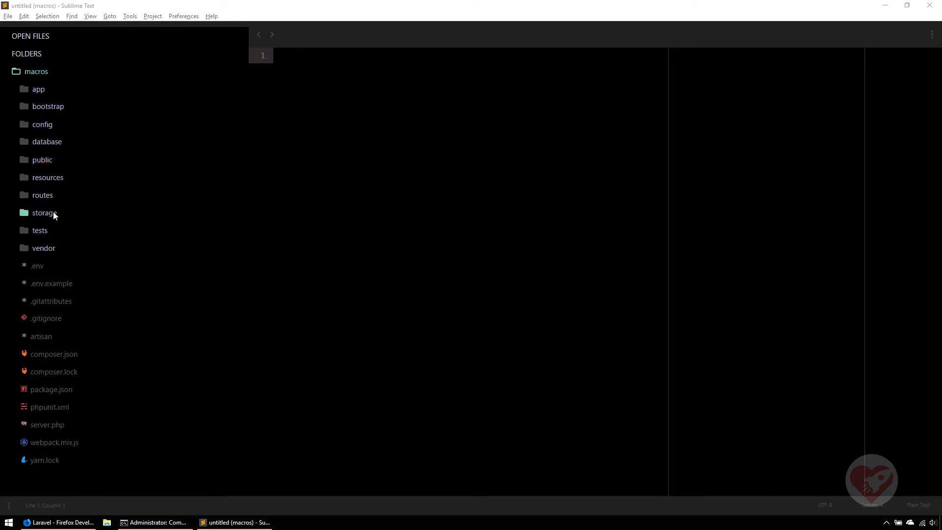
Expand the vendor folder tree in the project sidebar.
left_click(44, 247)
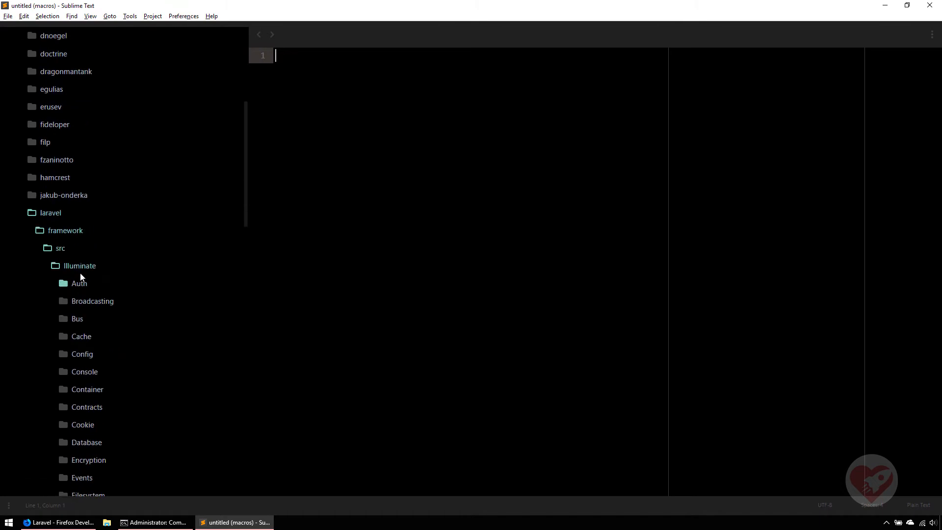
right_click(78, 266)
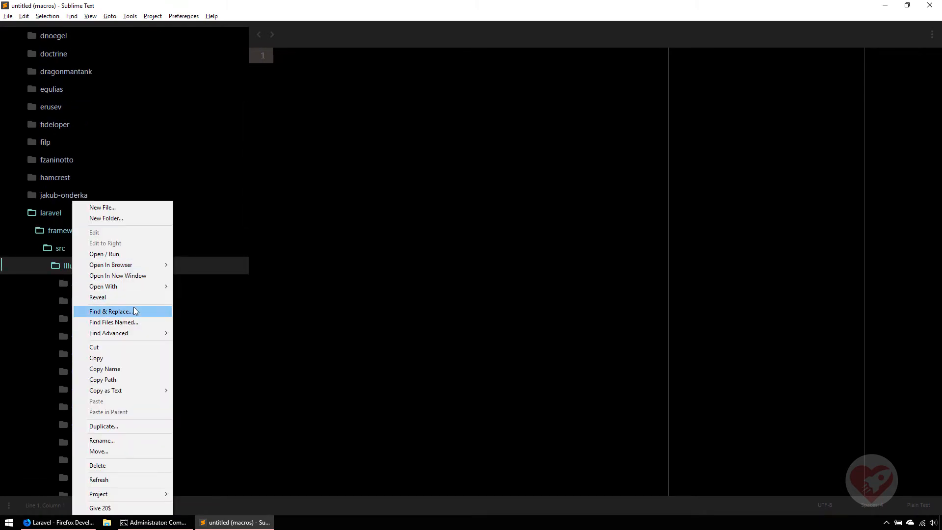
left_click(111, 311)
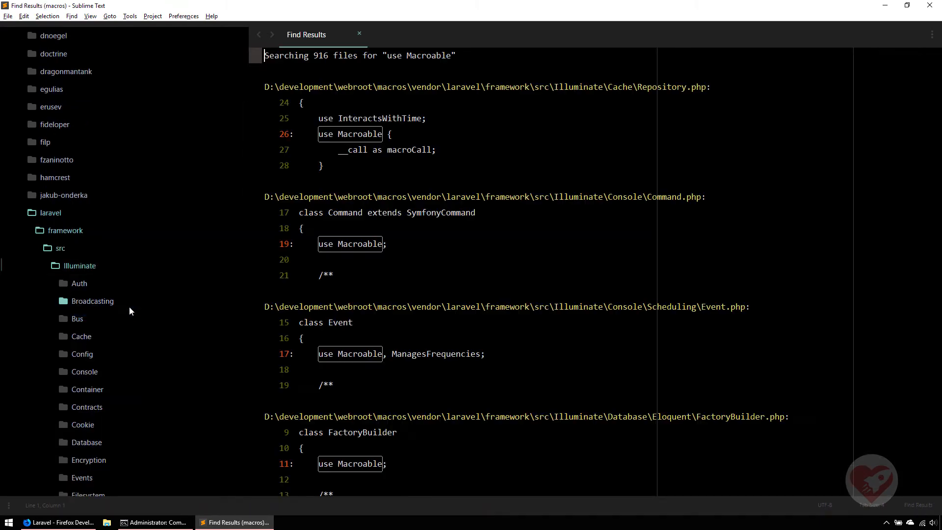
scroll("down", 3)
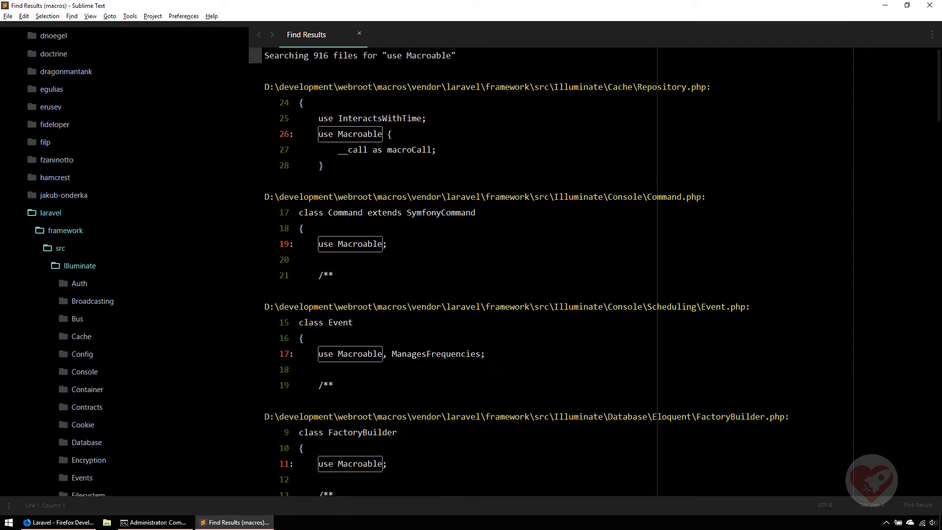
scroll("down", 3)
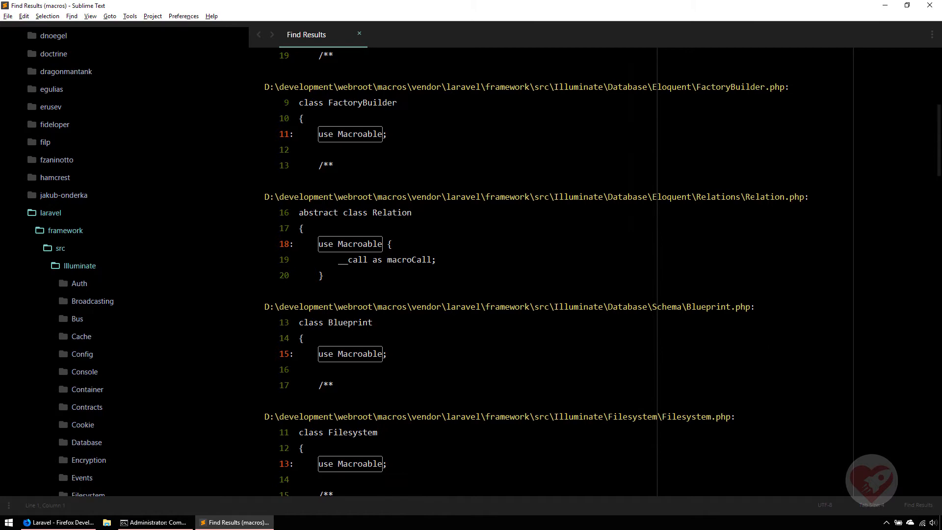
scroll("down", 3)
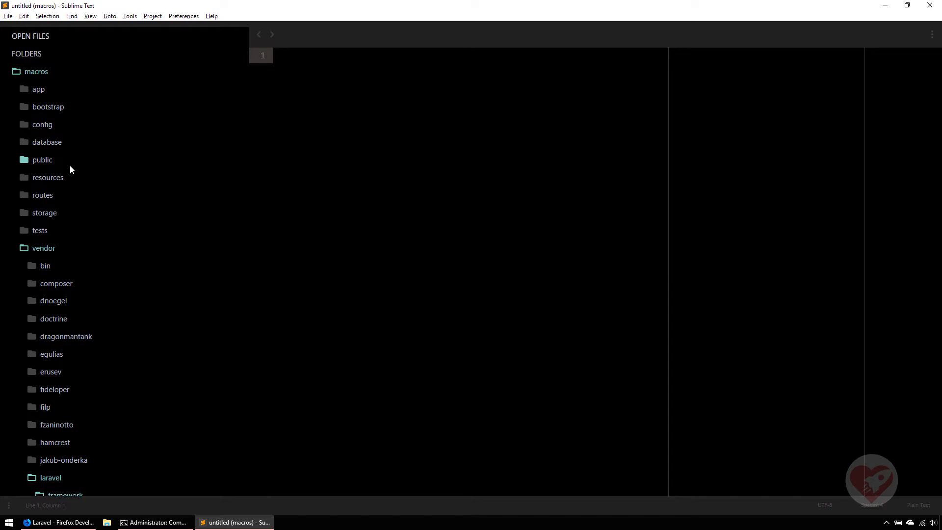
Collapse vendor and bring up app/Providers/AppServiceProvider.php in the editor.
left_click(275, 55)
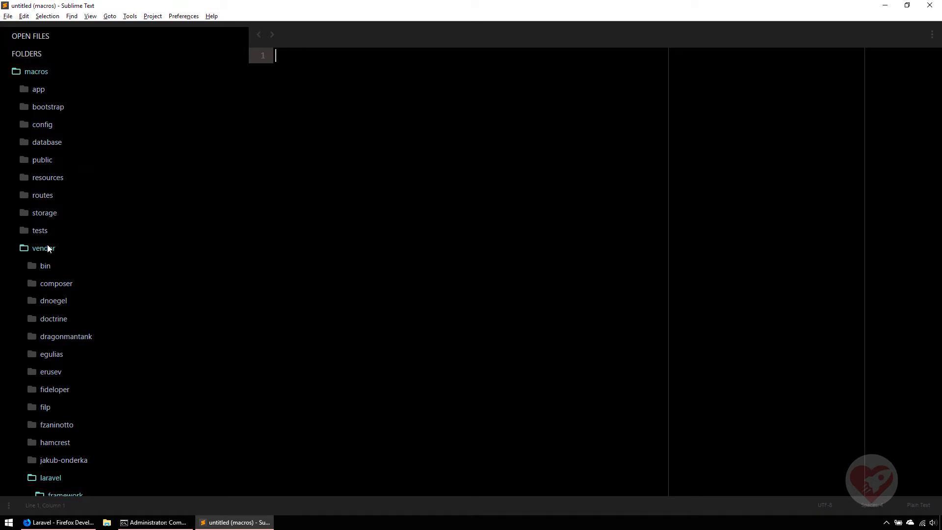
left_click(43, 248)
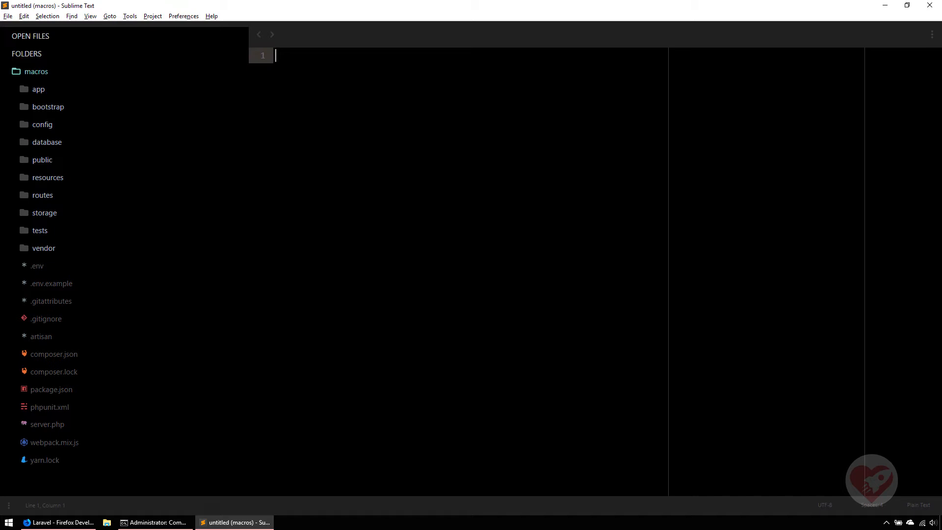
left_click(38, 89)
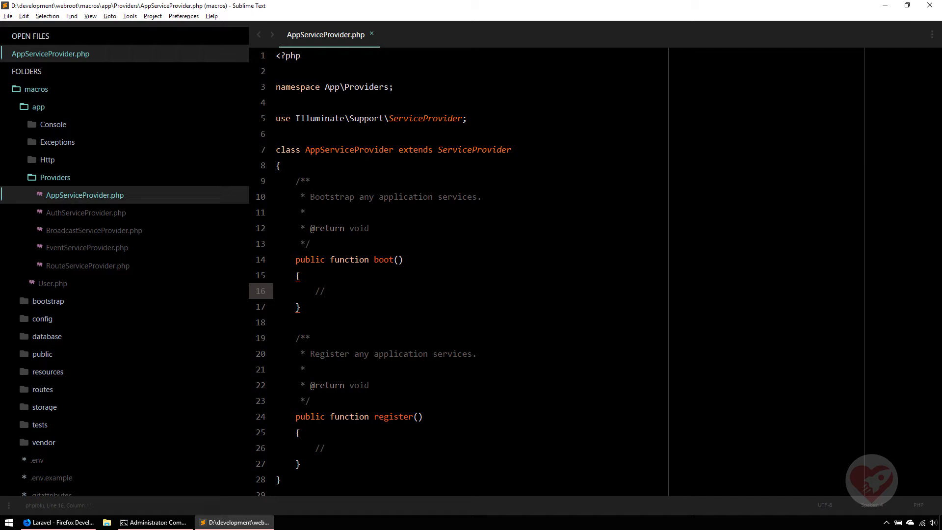
Replace the boot() comment with Collection::macro('left', function start of the macro call.
key("Backspace")
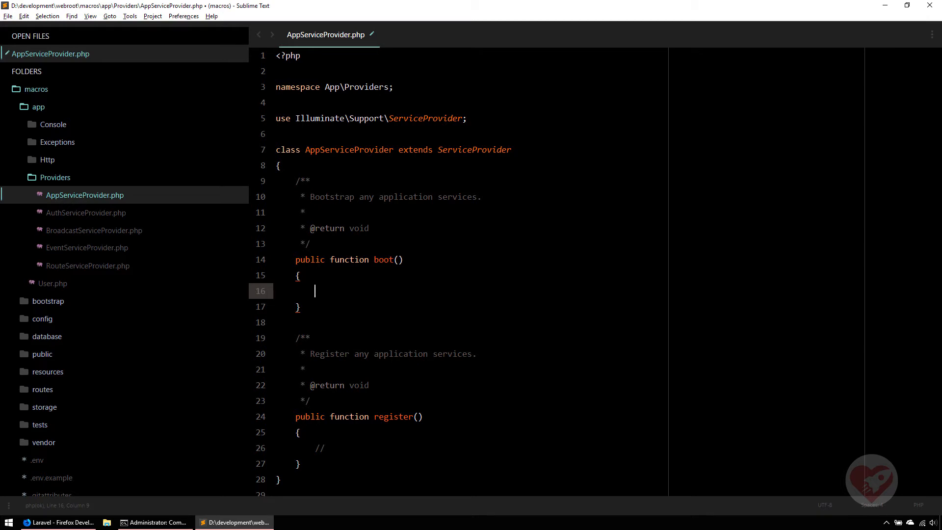
type("Collect")
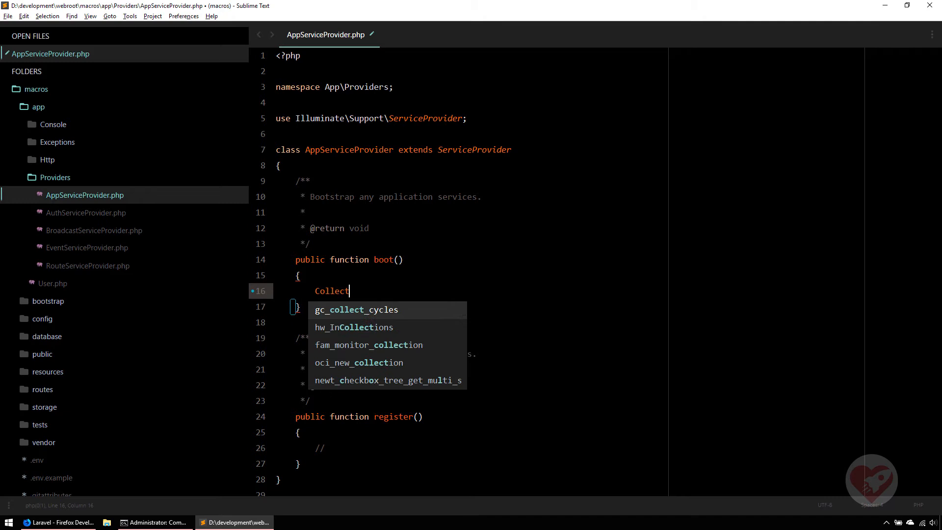
type("ion")
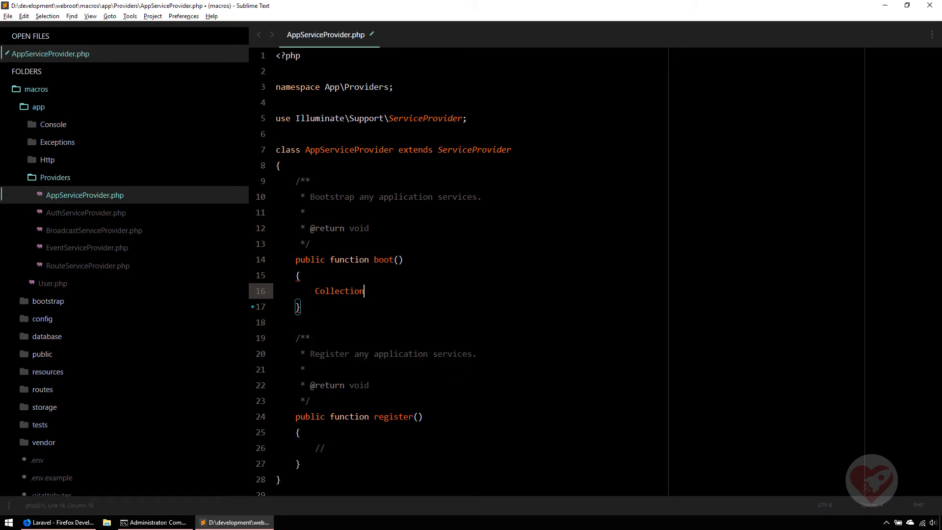
type("::")
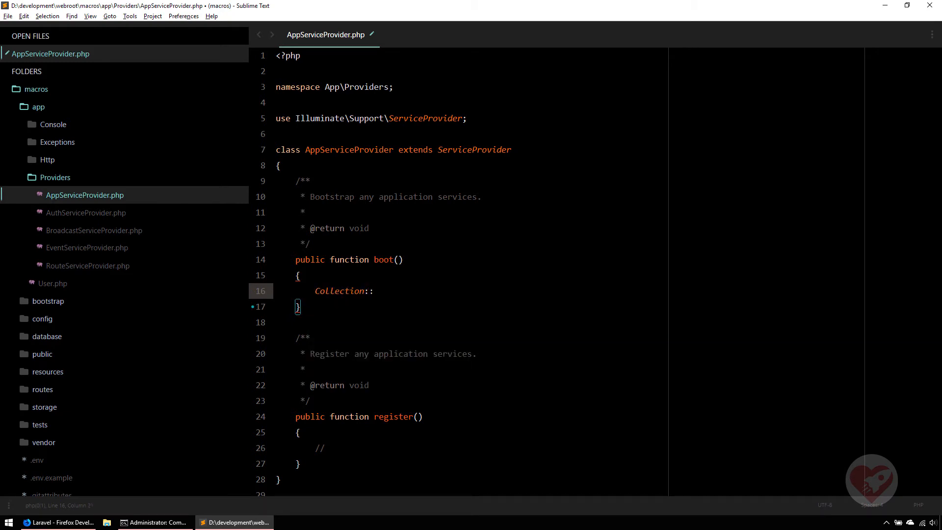
type("macro")
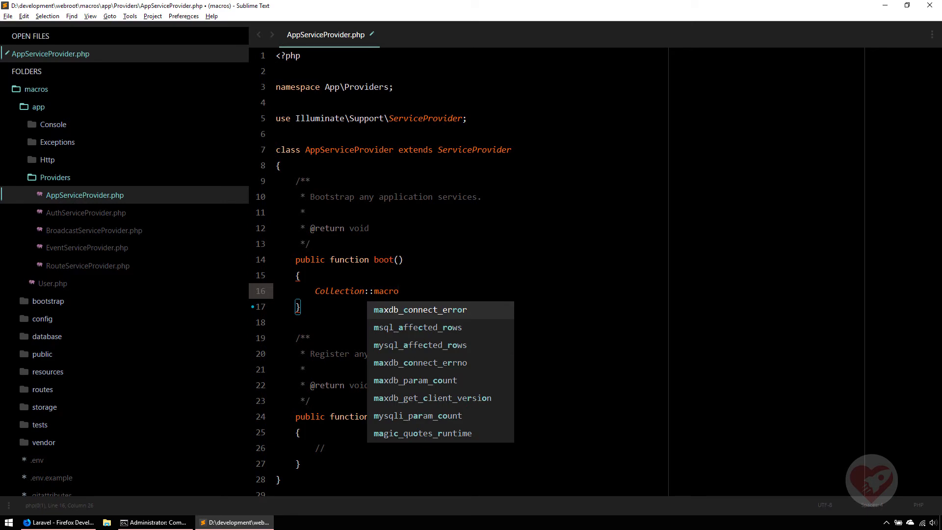
key("escape")
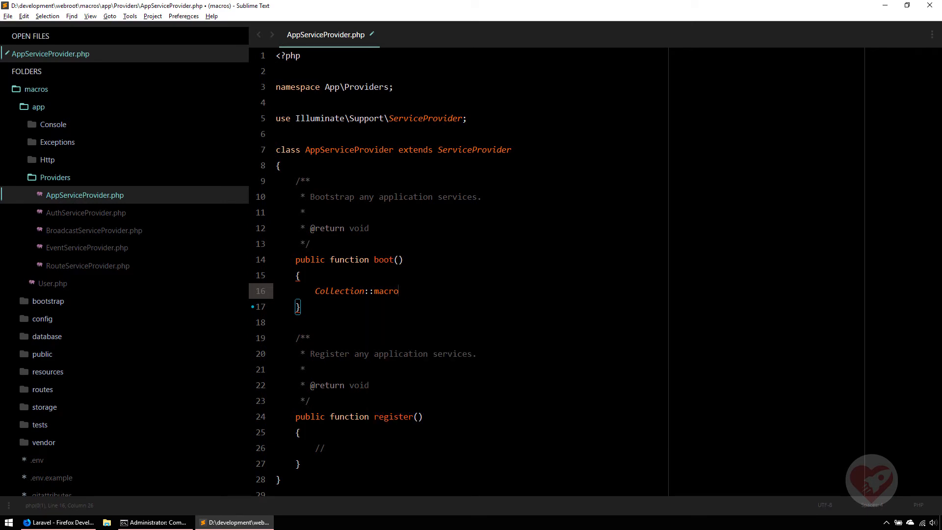
type("(")
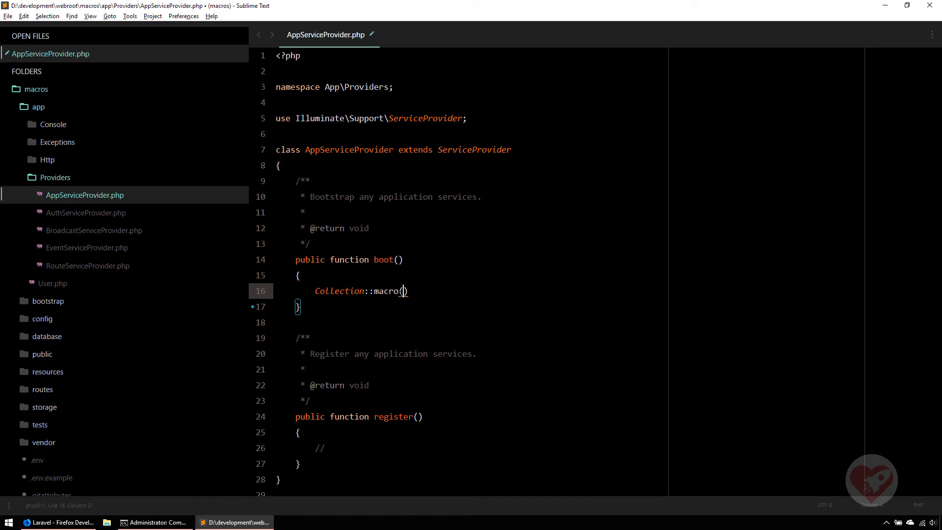
type("'left'")
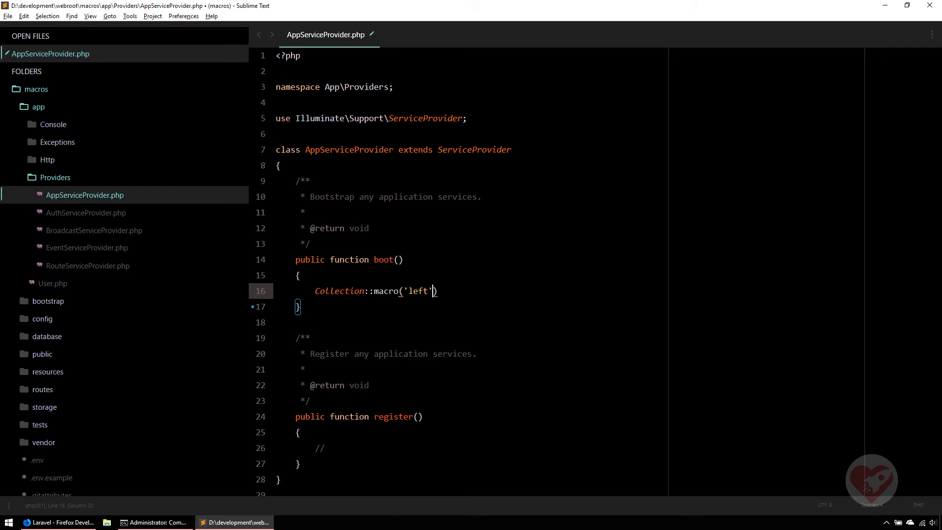
type(", function(")
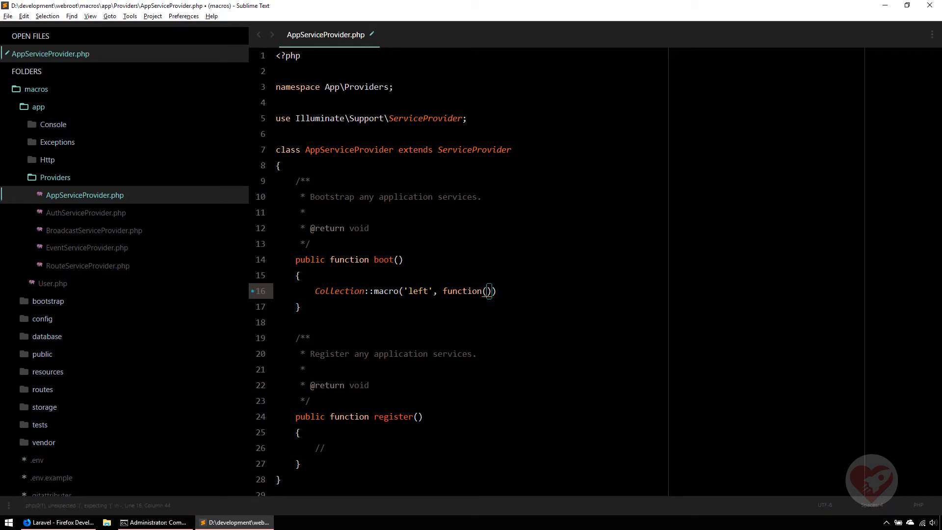
Type the closure as function(int $num): Collection with an empty {} body.
type("int")
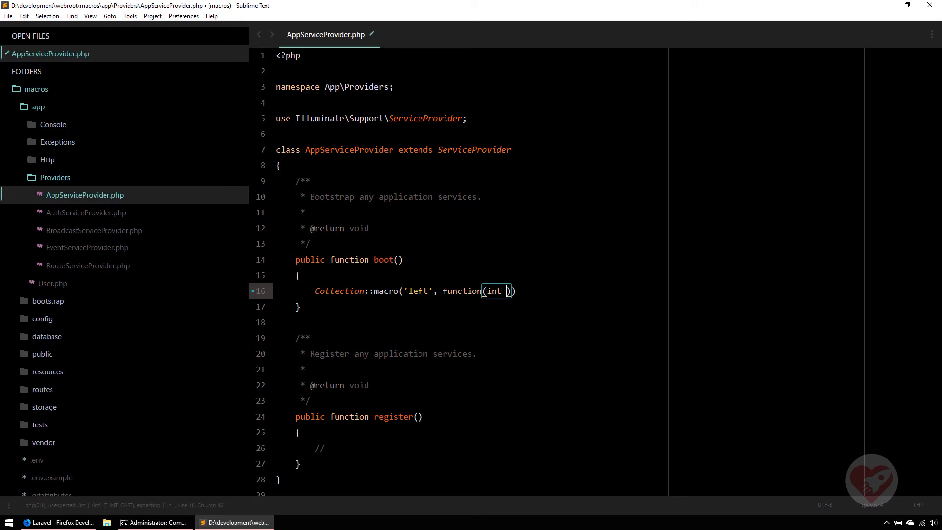
type("$num")
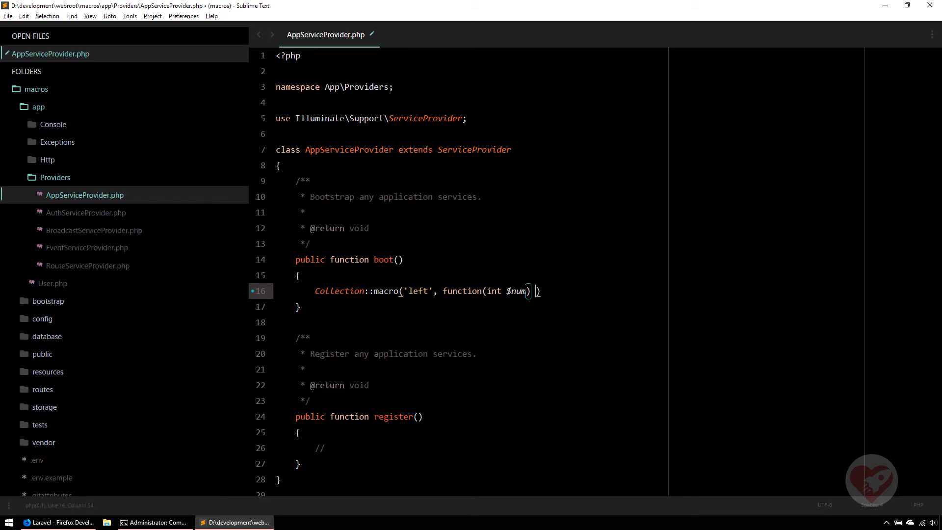
type(":\"")
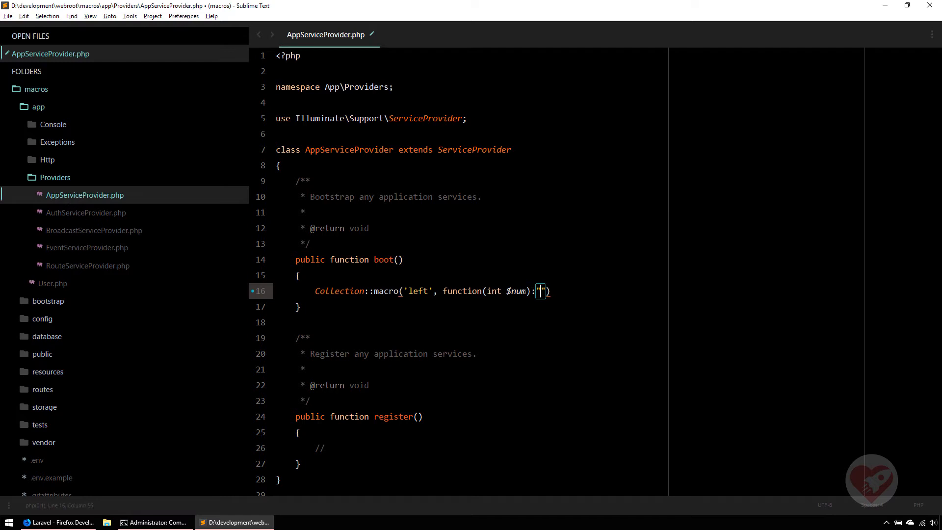
type("Collection")
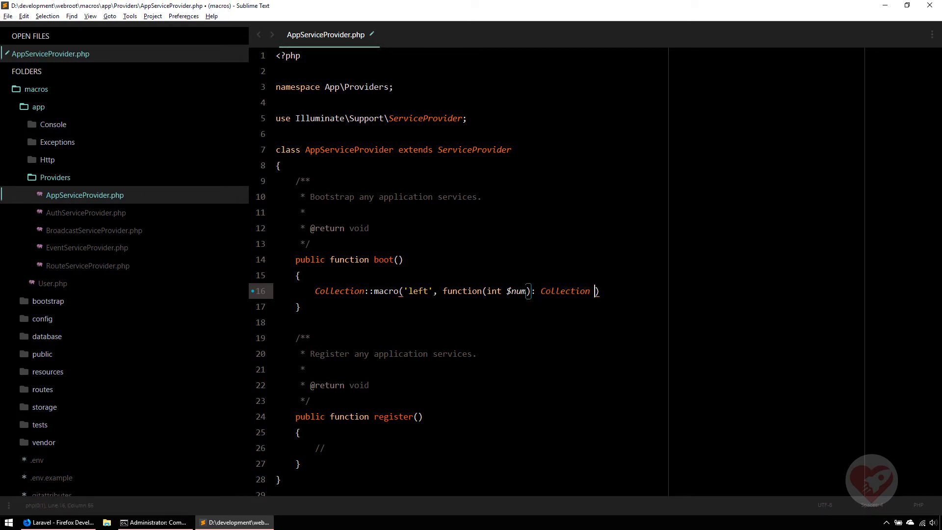
type("{}")
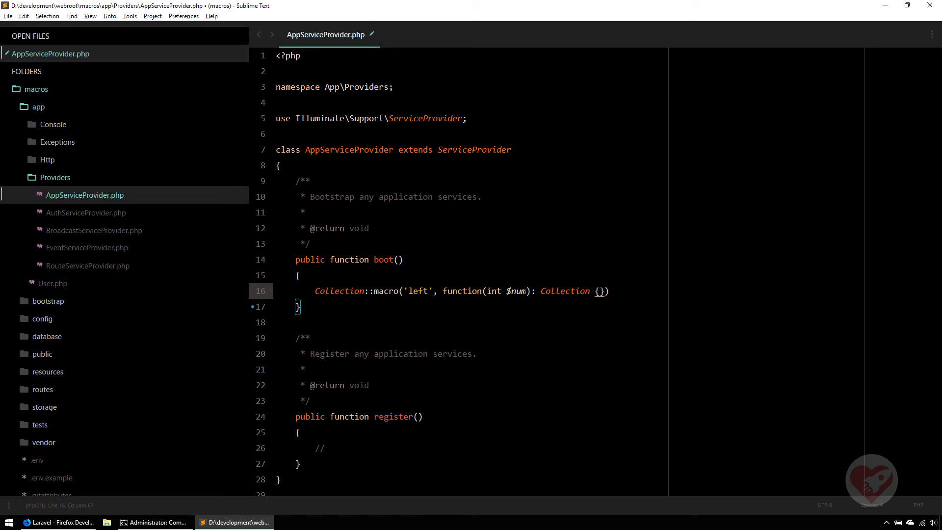
key("enter")
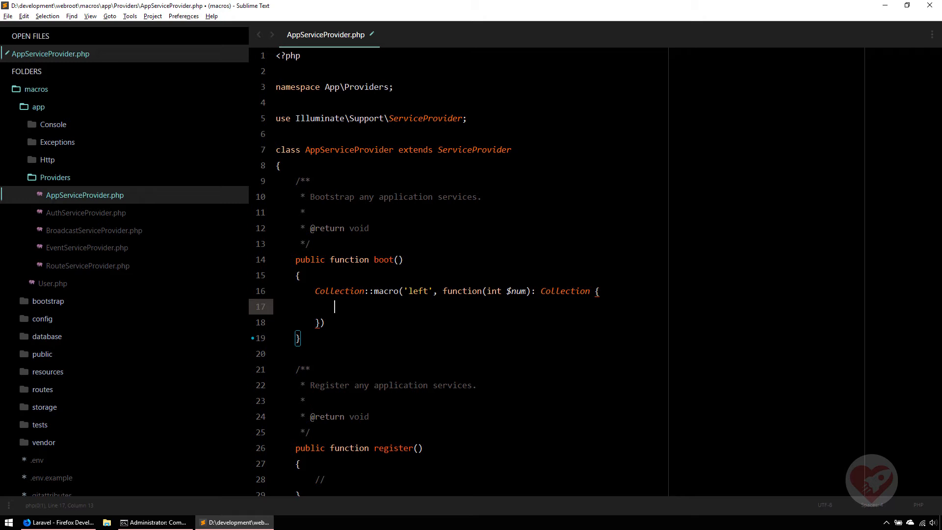
Write the macro body as return $this->slice(0, $num);.
type("return")
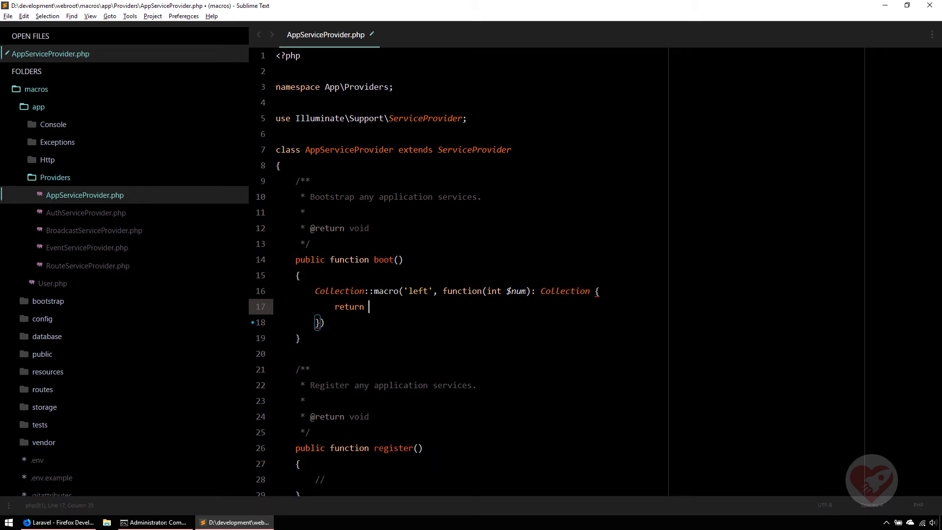
type("$t")
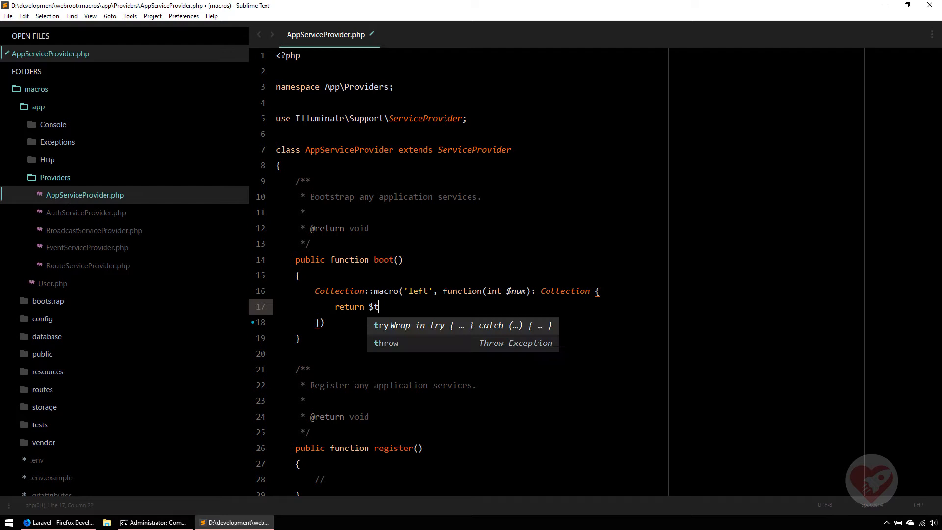
type("his")
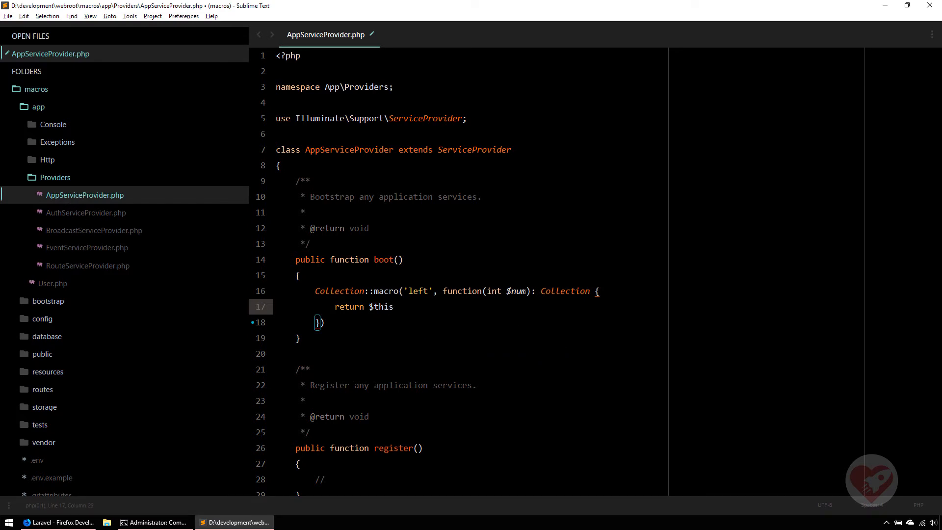
type("->")
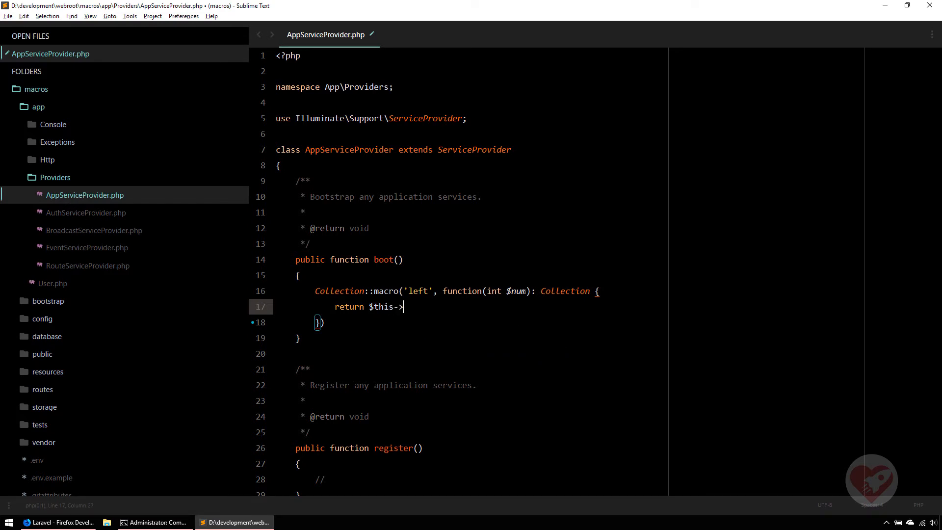
type("slice(")
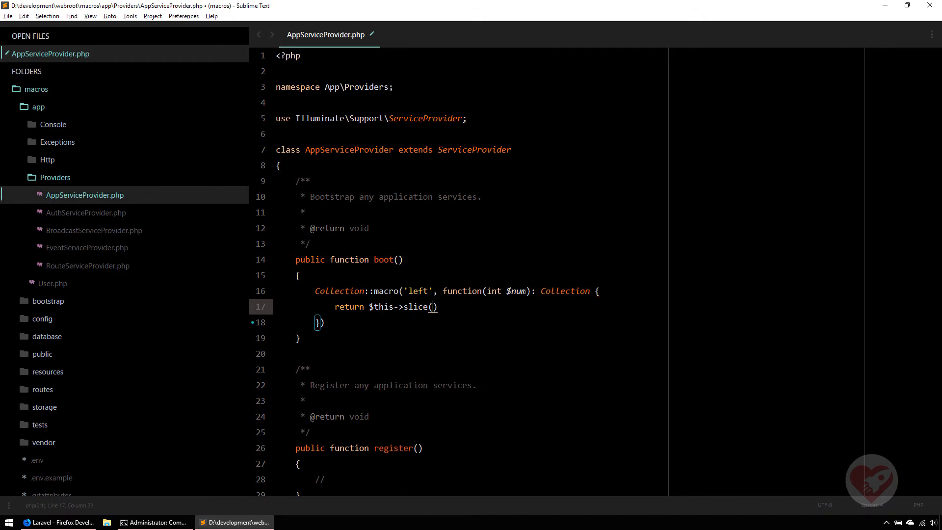
type("0,")
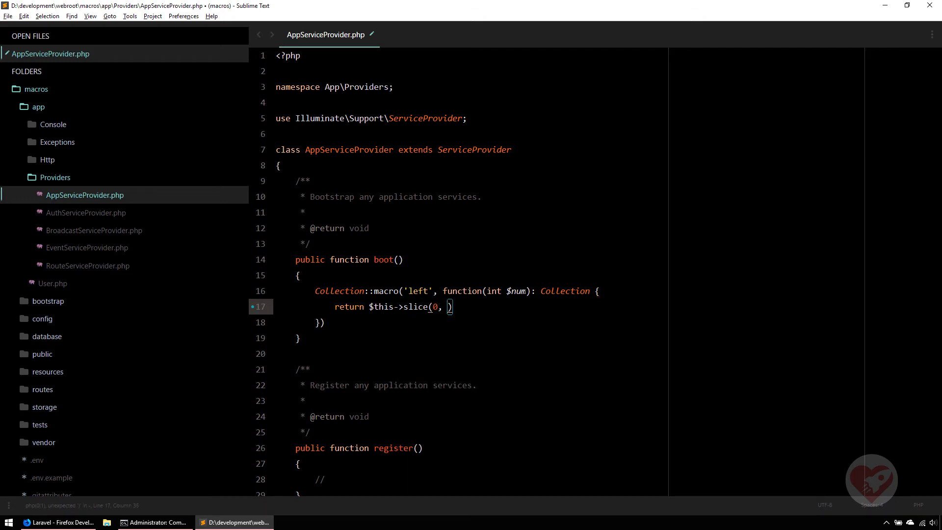
type("$n")
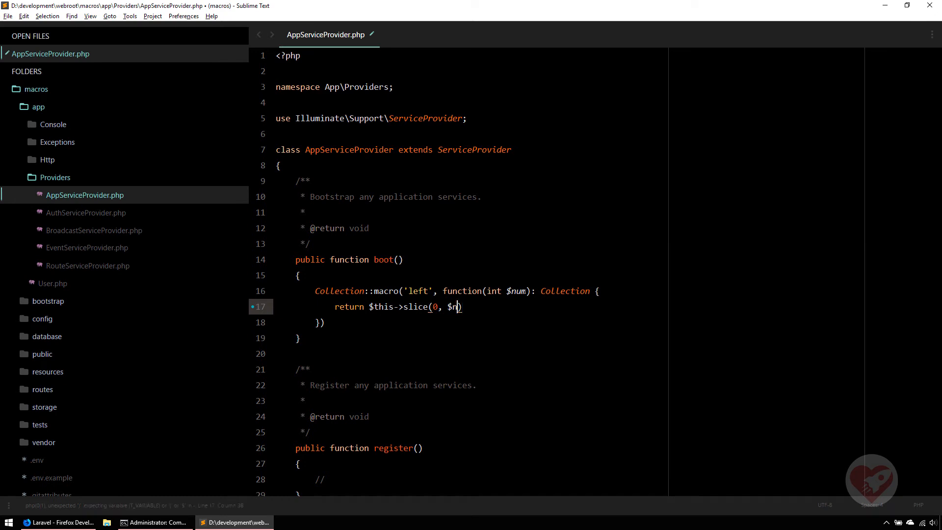
type("um")
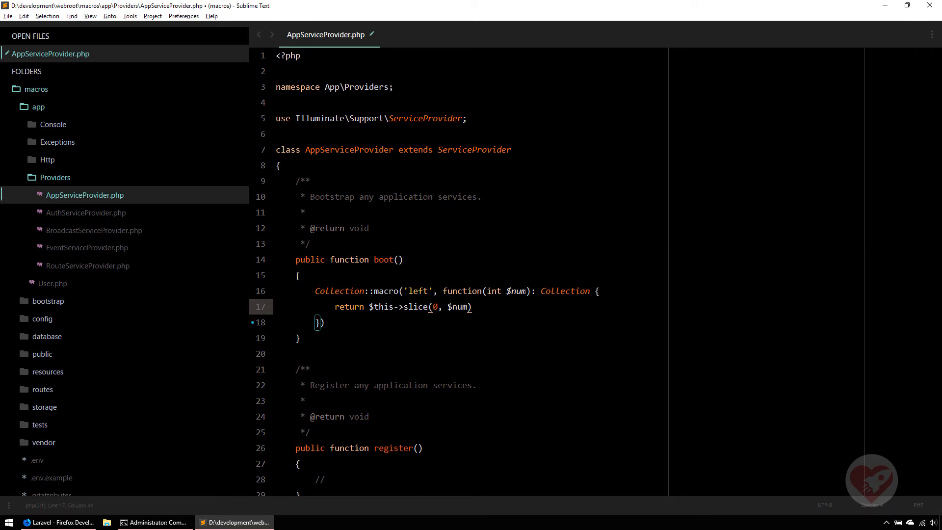
type(";")
left_click(486, 322)
type(";")
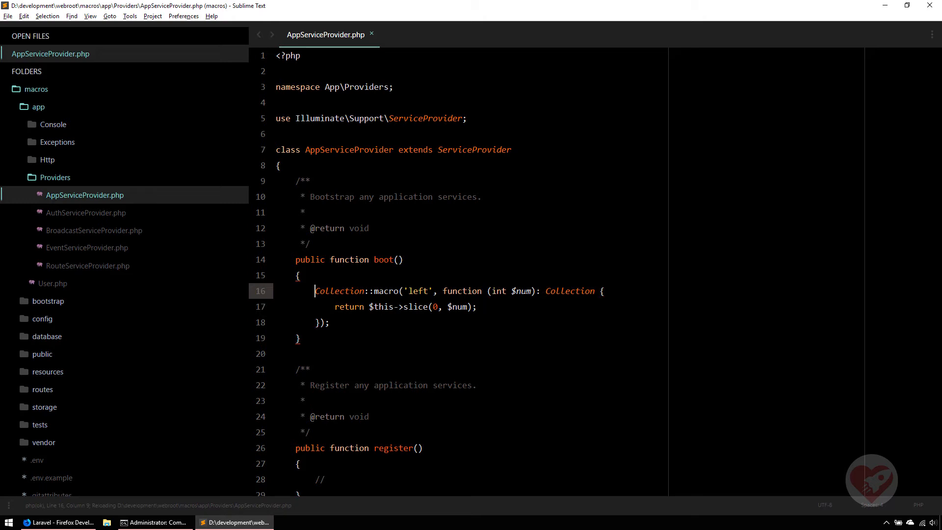
Highlight the closure and its return statement to review the macro.
double_click(417, 290)
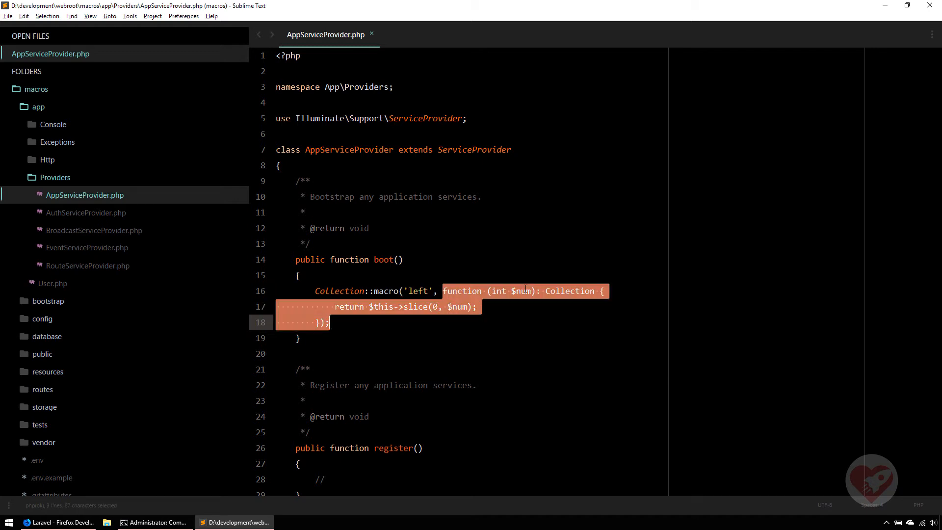
left_click(439, 290)
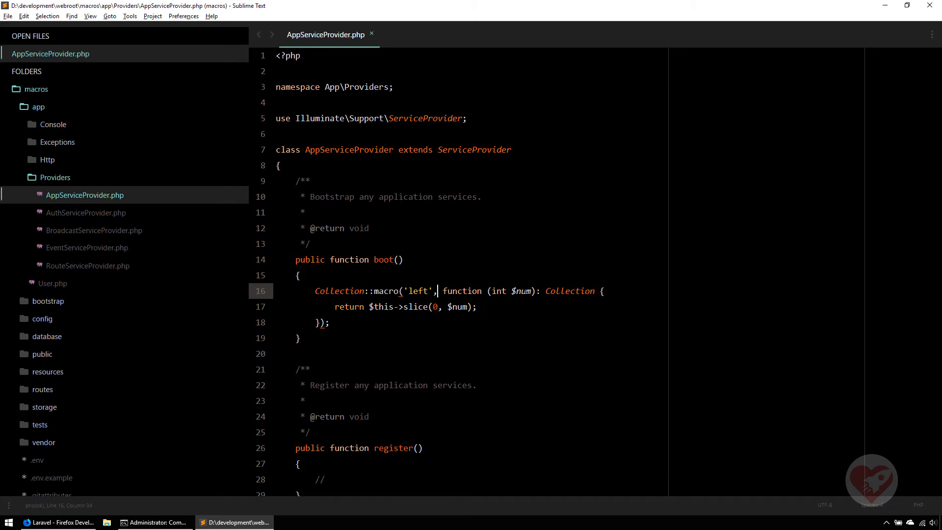
left_click_drag(440, 290, 330, 322)
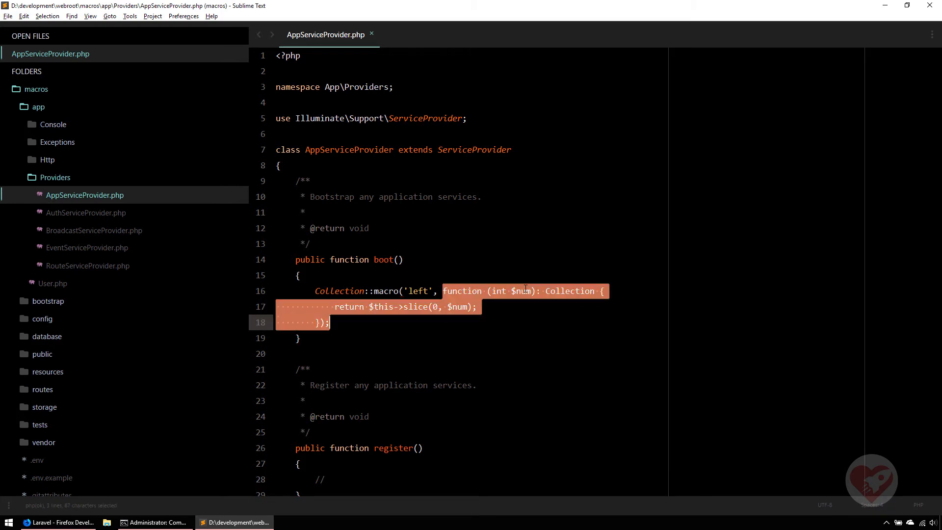
left_click(434, 291)
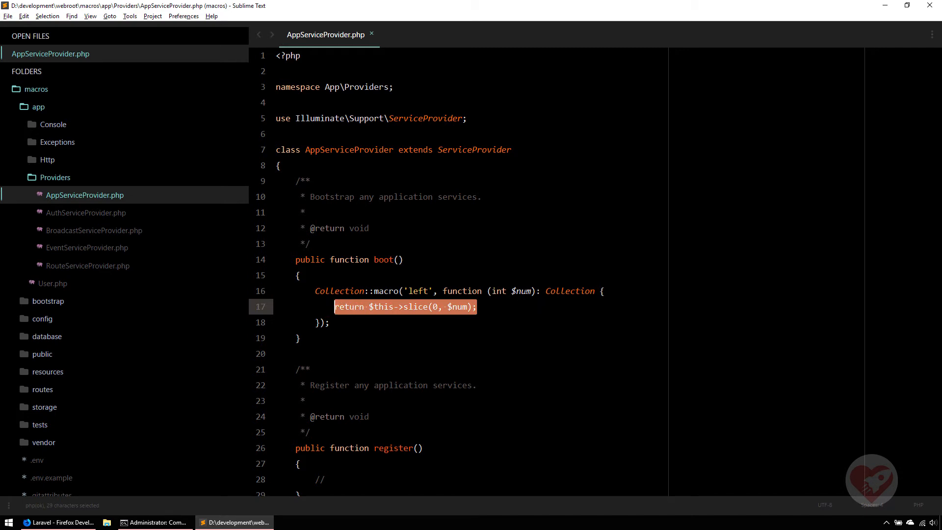
left_click(334, 291)
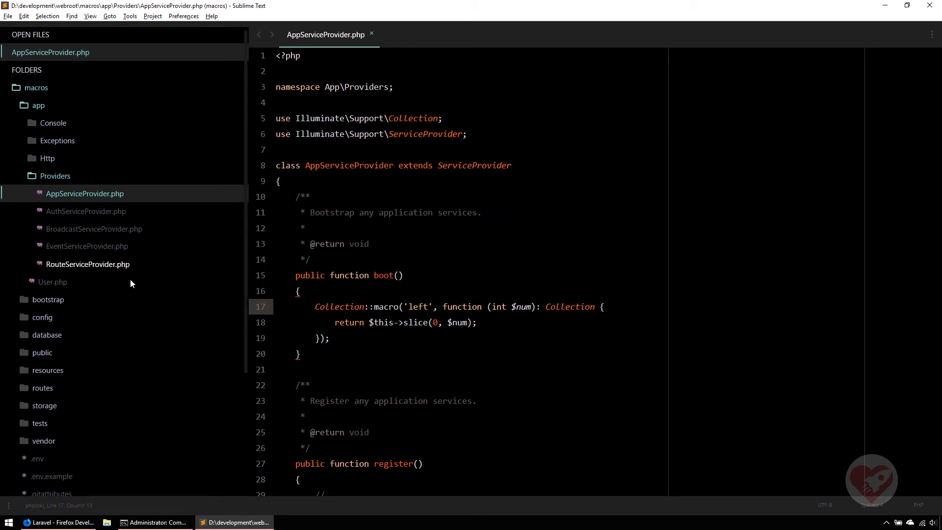
Scroll through the provider, then expand the routes folder in the sidebar.
scroll("down", 3)
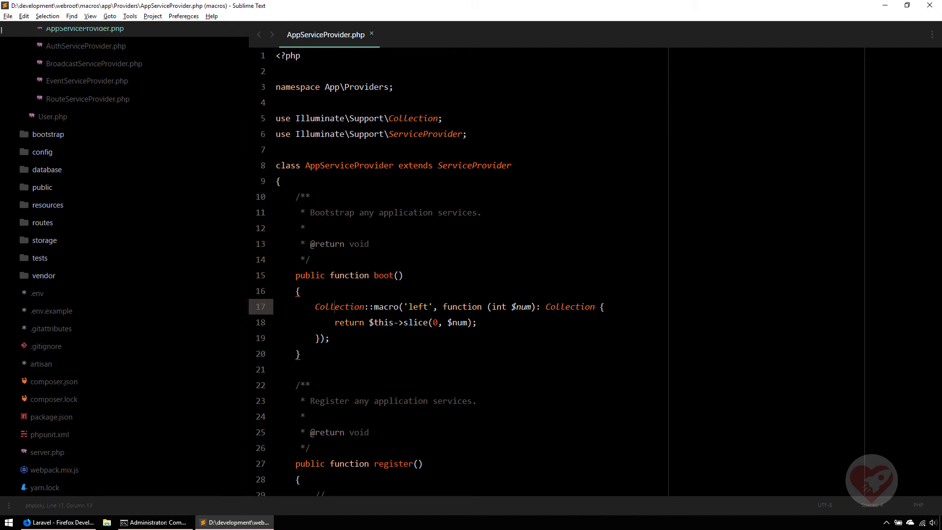
left_click(58, 522)
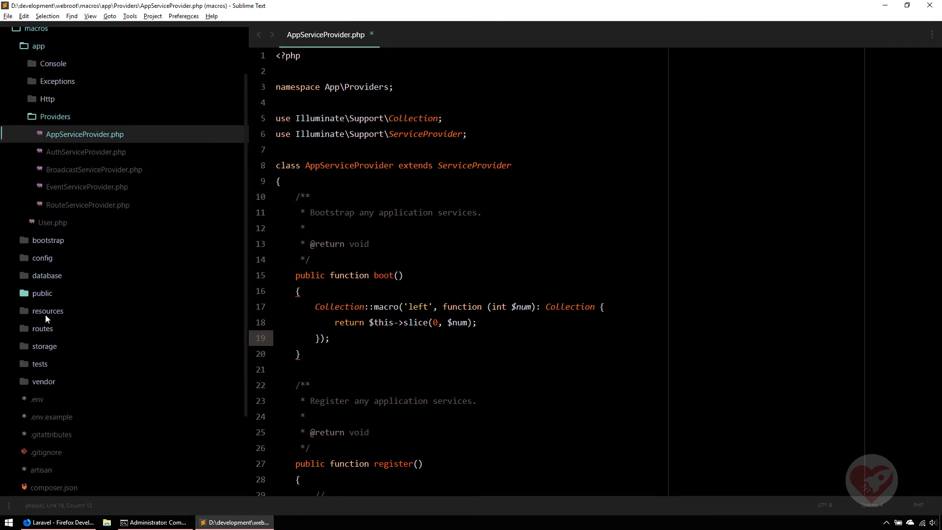
left_click(42, 329)
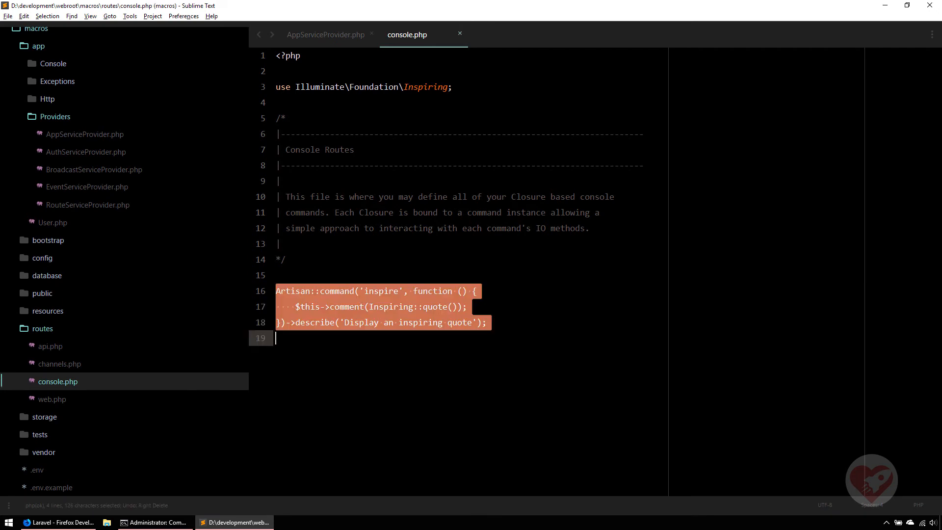
Describe the testmacro command as 'to test the macro on the Collection'.
left_click(276, 337)
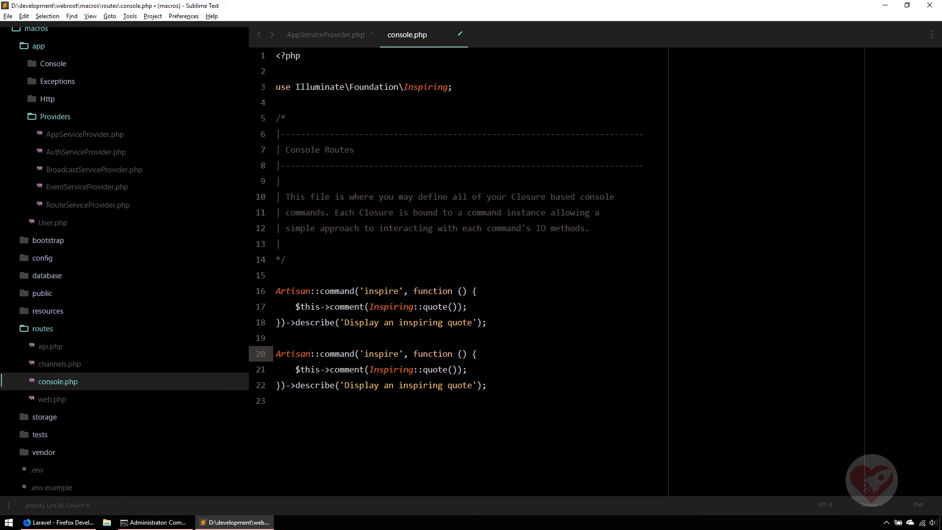
type("testmacro")
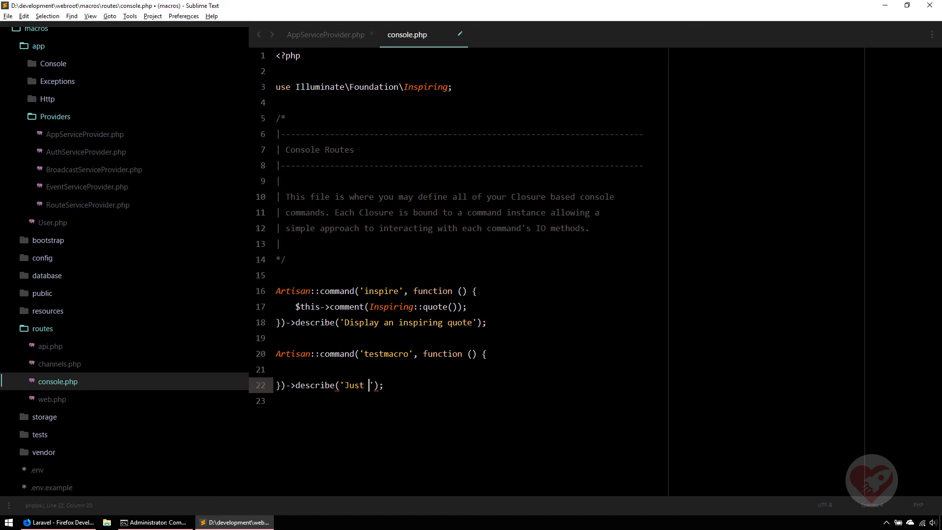
type("to test the macro on the")
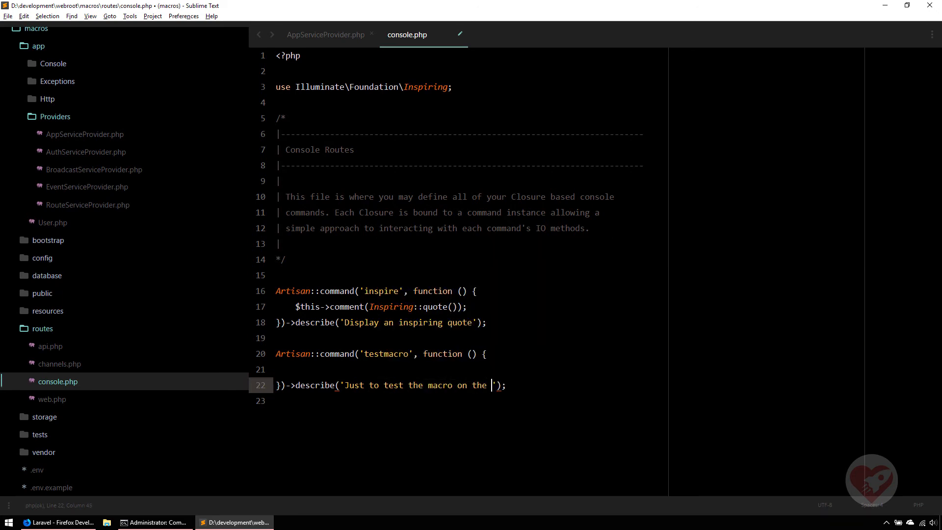
type("Collection")
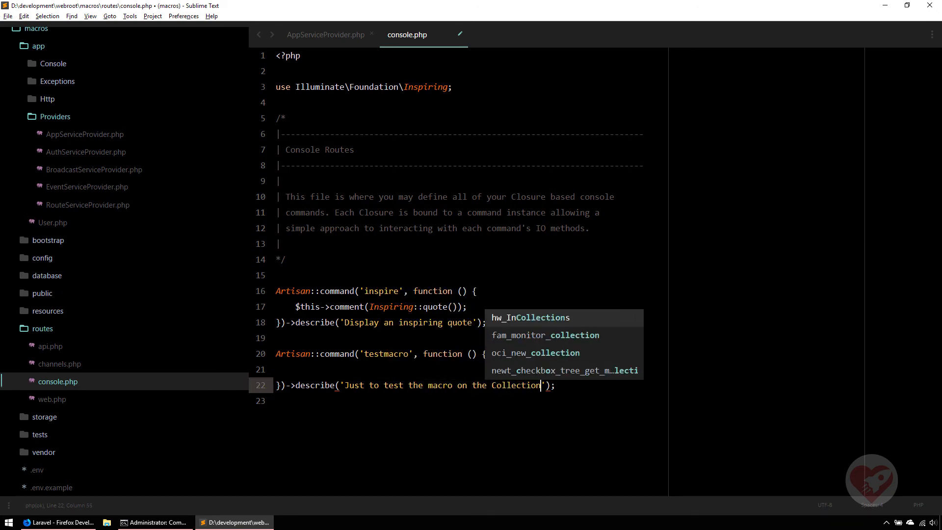
Make the testmacro closure return 'test'; and save console.php.
type("ret")
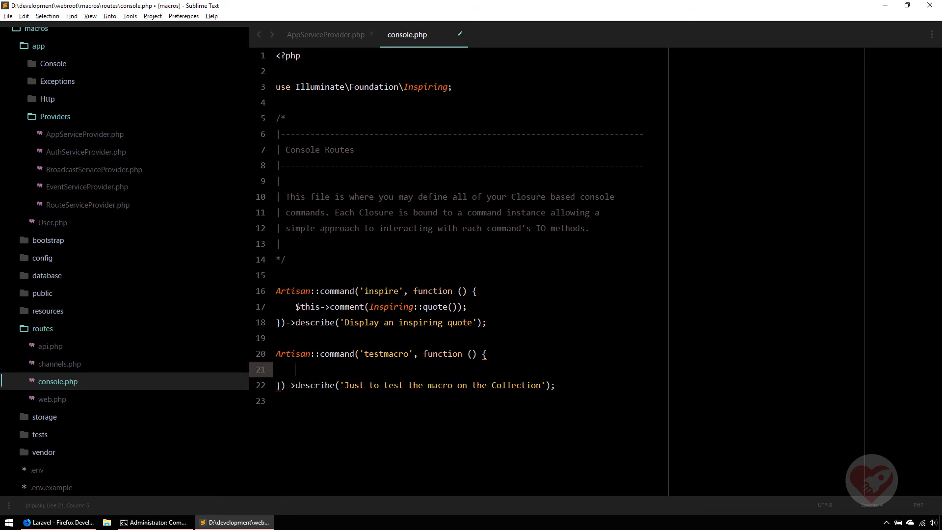
type("return -te")
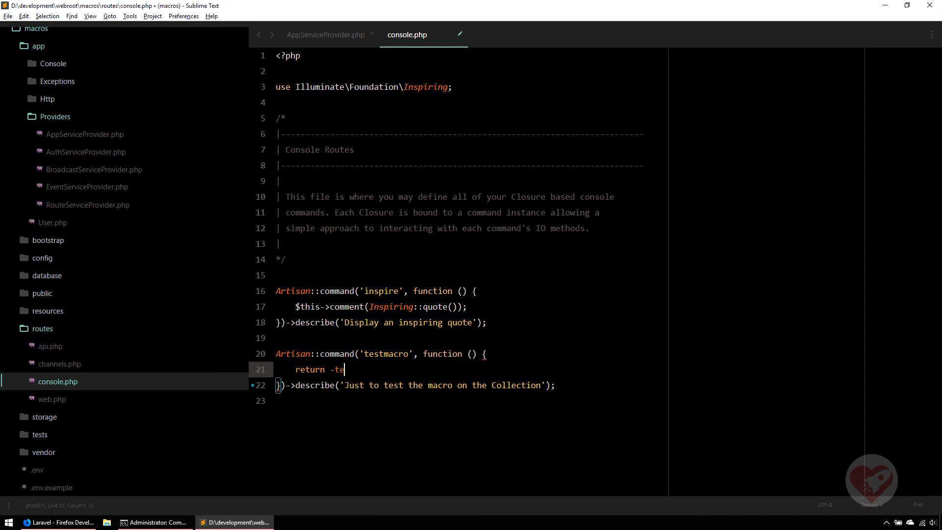
key("BackSpace")
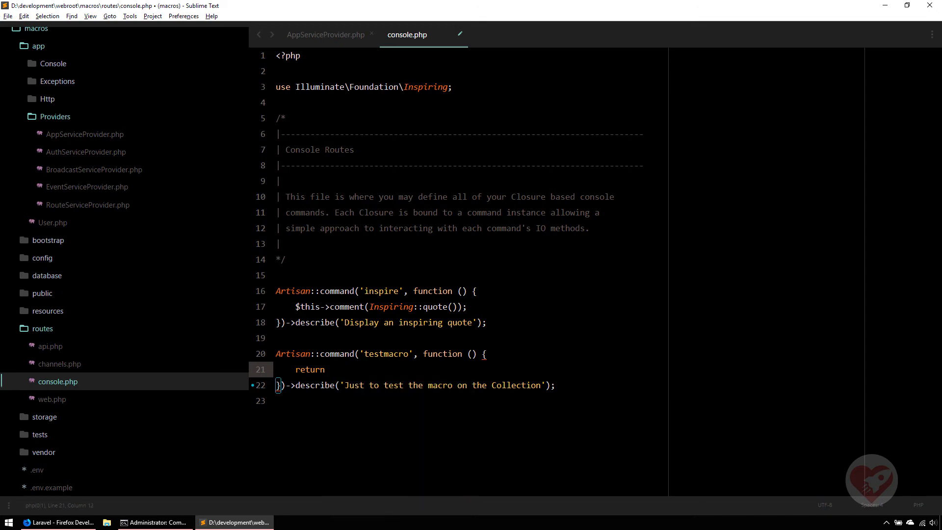
type("'test';")
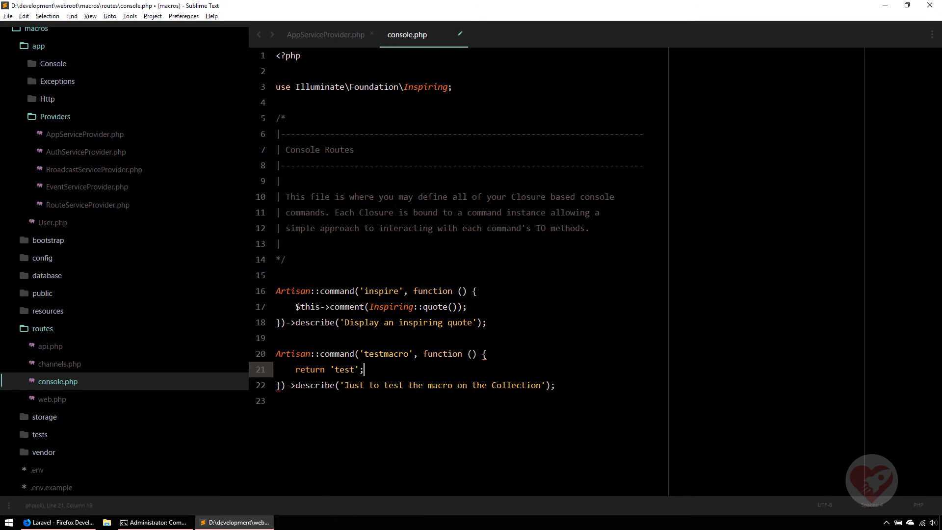
key("ctrl+s")
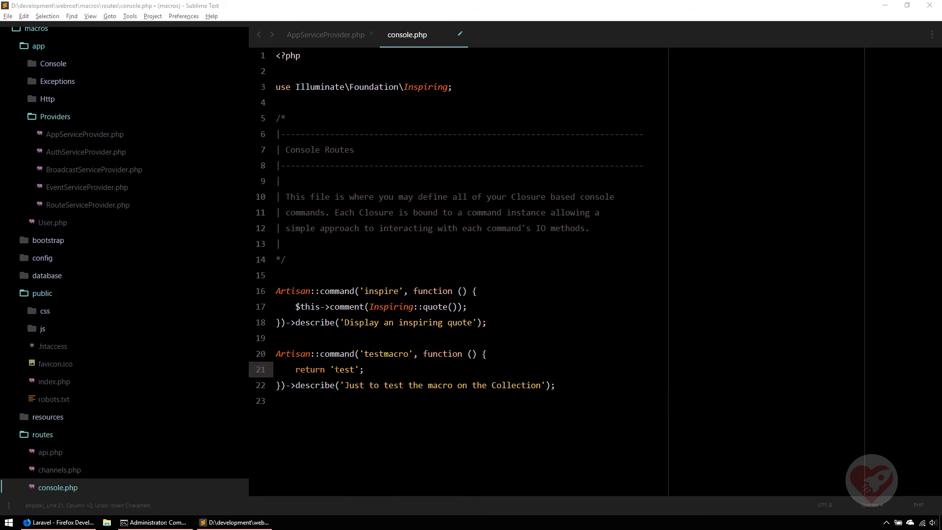
Change the return to $this->line('test') and save console.php.
left_click(240, 522)
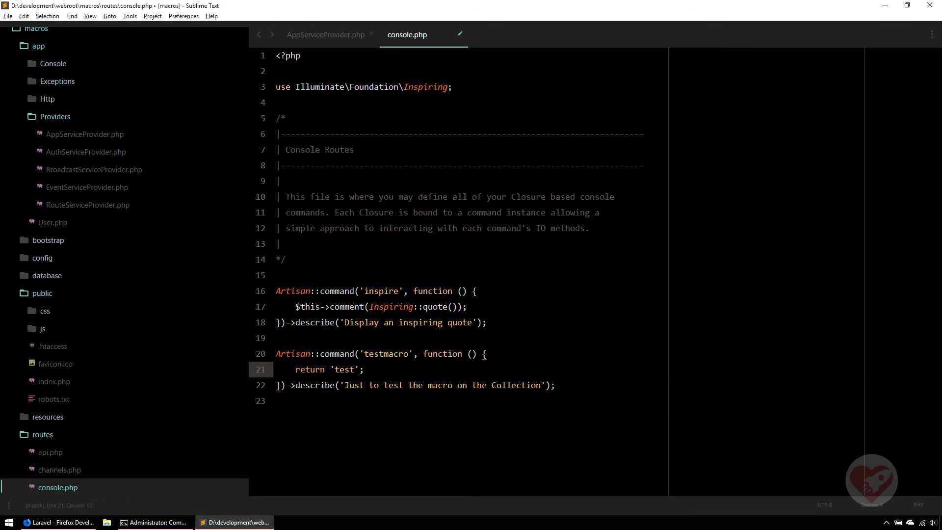
type("$this")
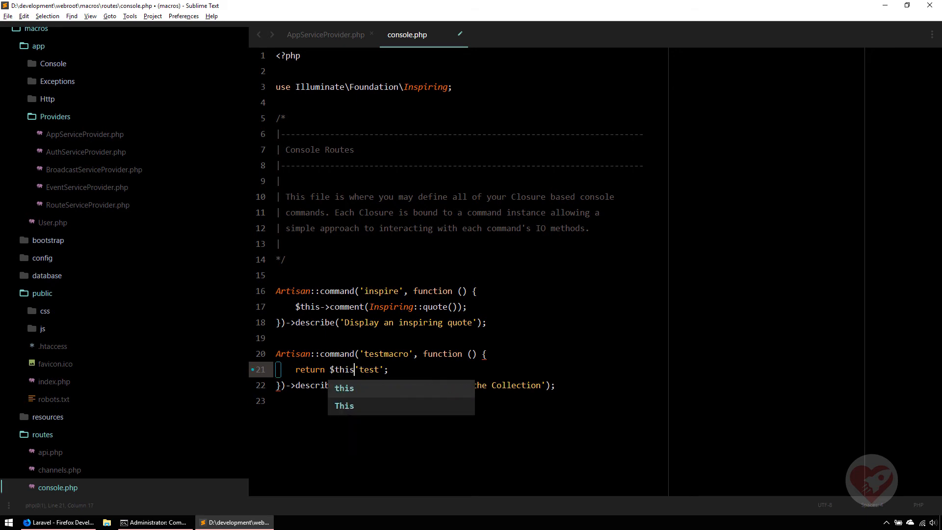
type("->")
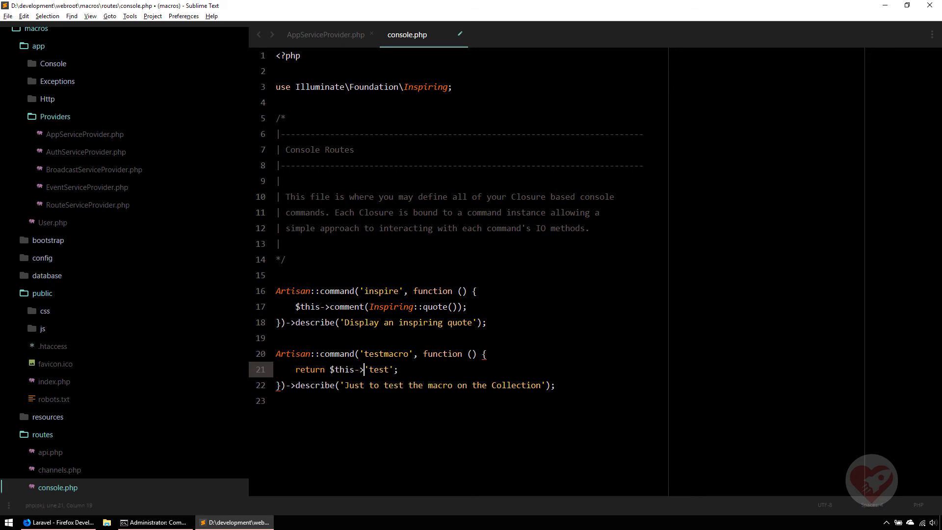
type("line(")
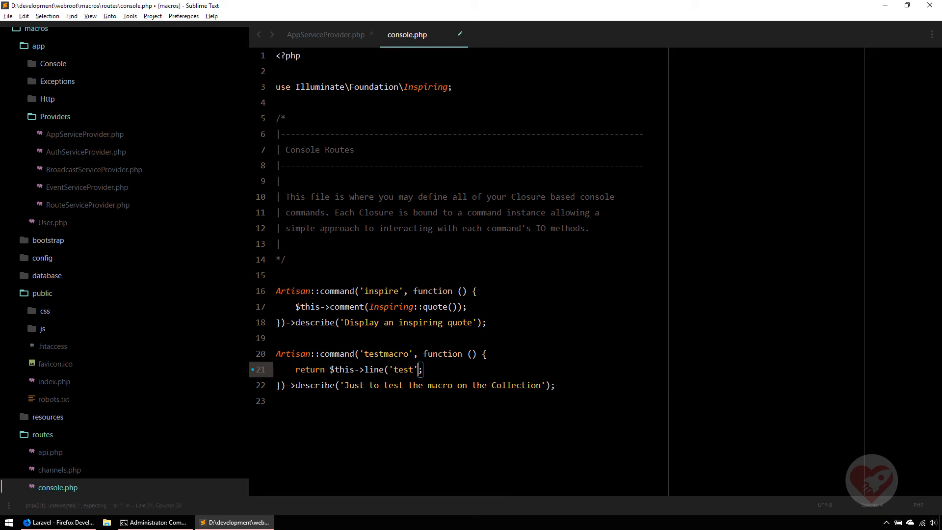
key("ctrl+s")
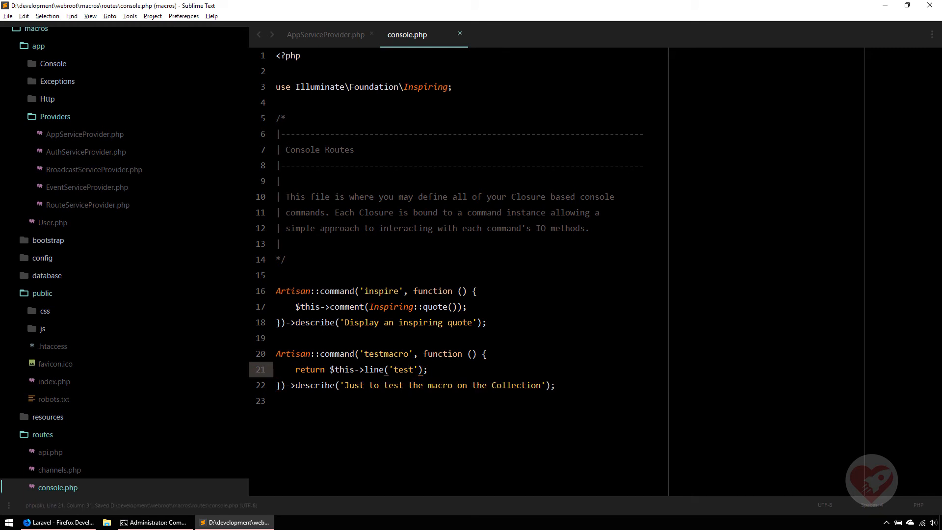
In the Command Prompt, enter php artisan testmacro to run the command.
left_click(154, 523)
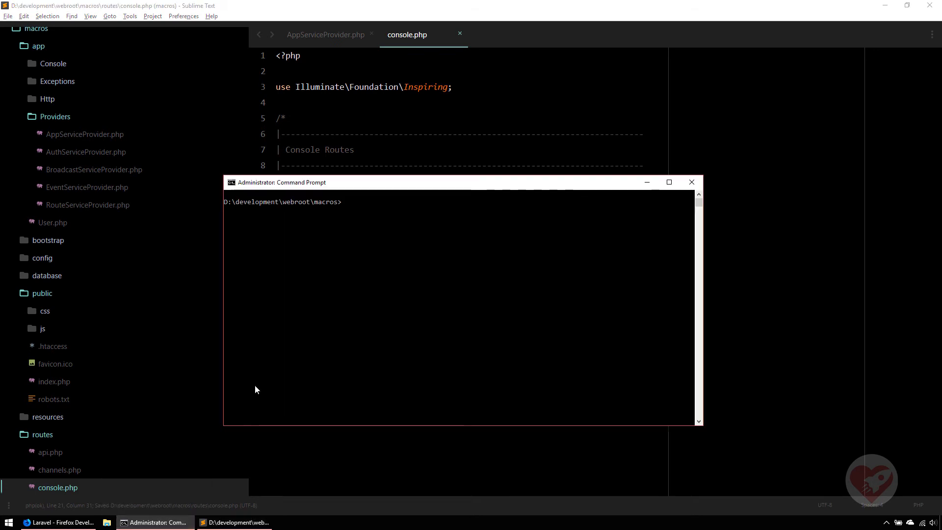
type("p")
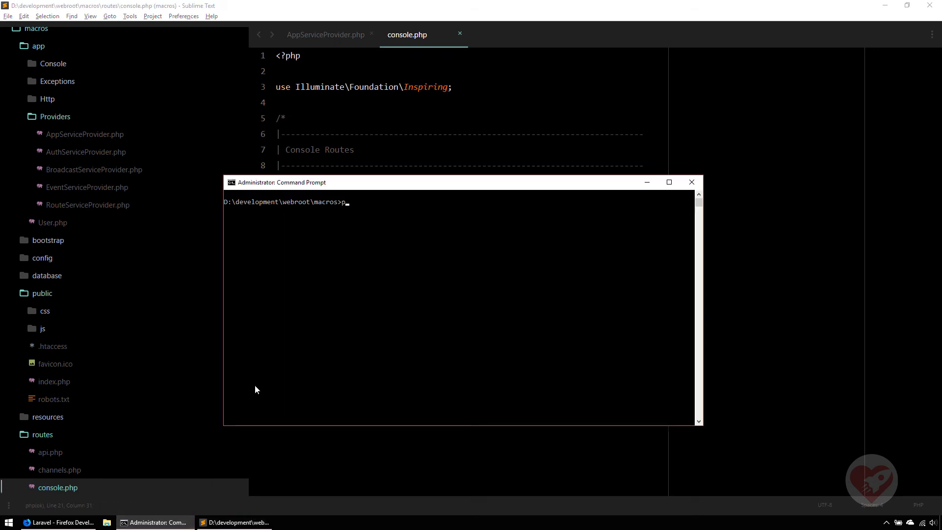
type("hp artisan testmacr")
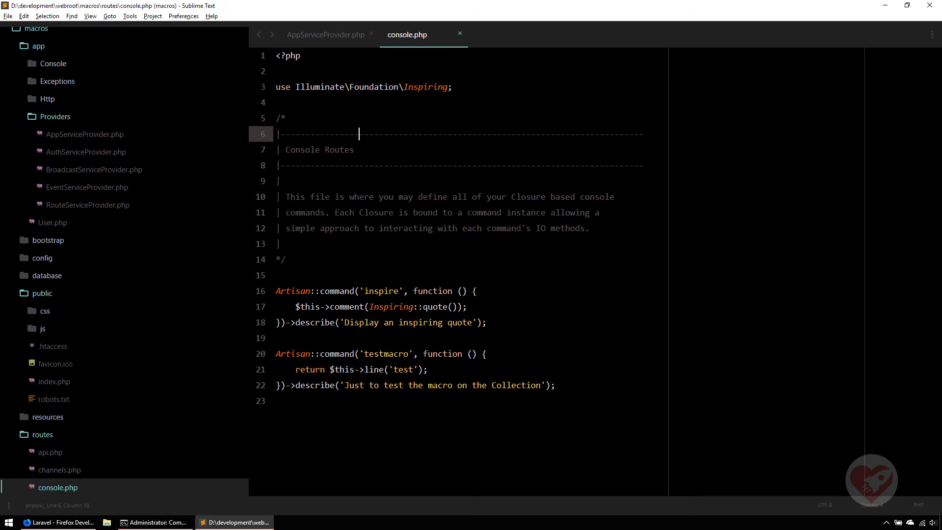
Start a $coll = collect([...]) line above the return, beginning with 'a'.
left_click(330, 370)
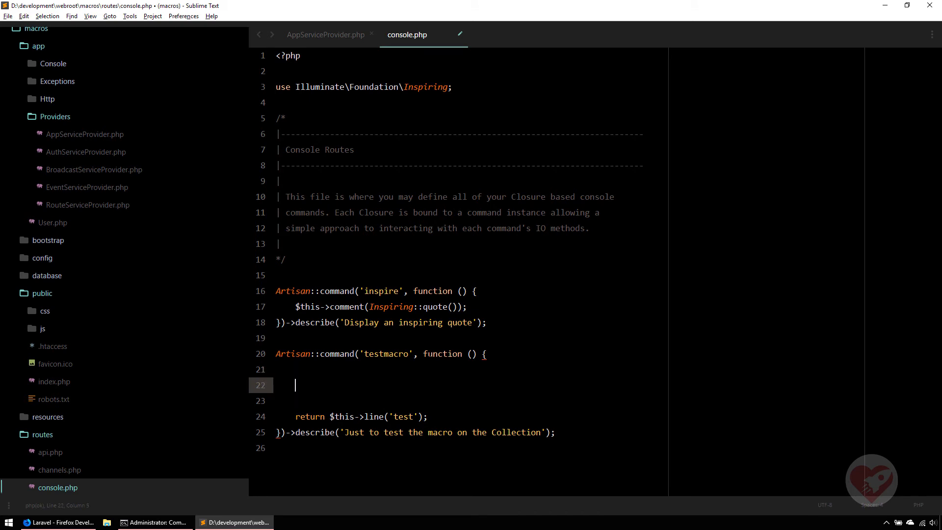
type("$coll )")
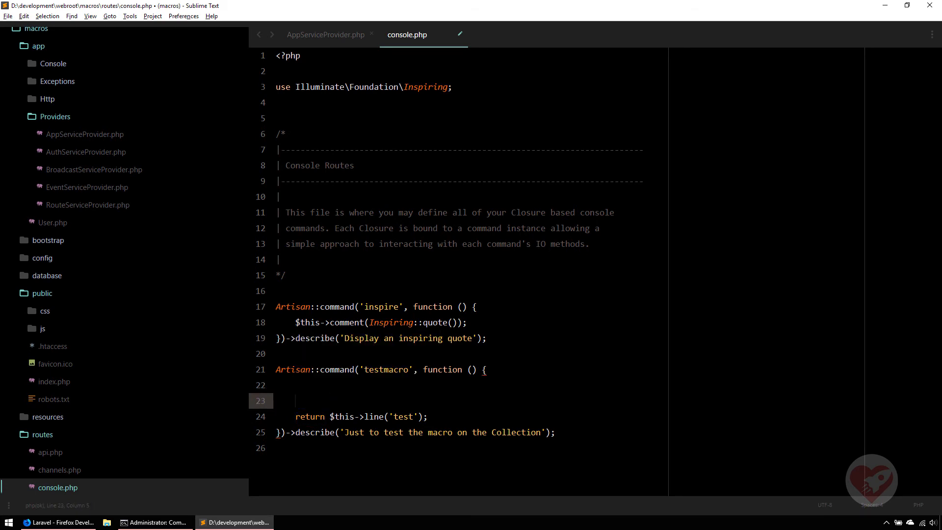
key("enter")
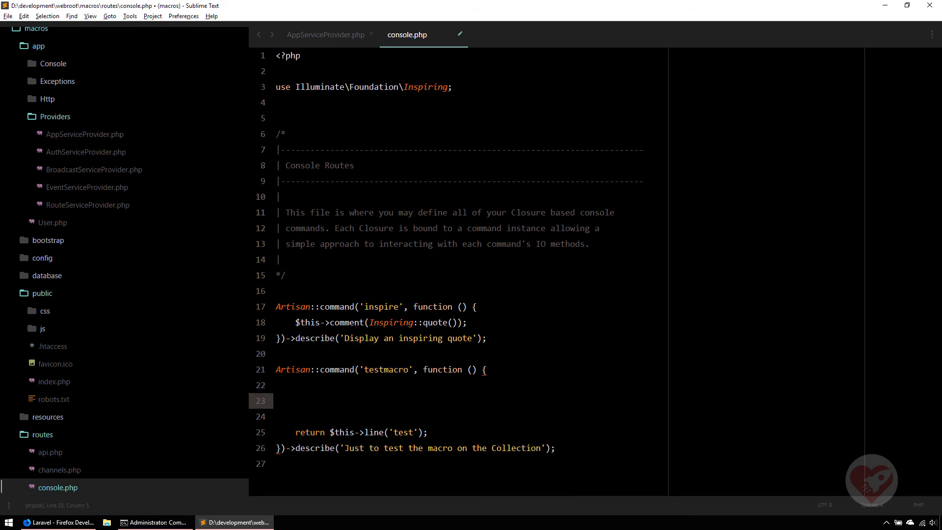
type("$coll")
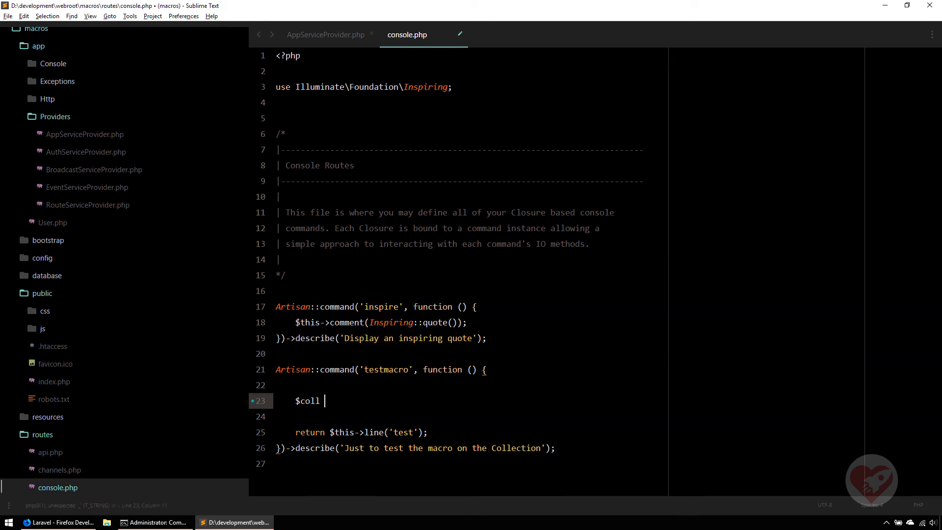
type("= collect(")
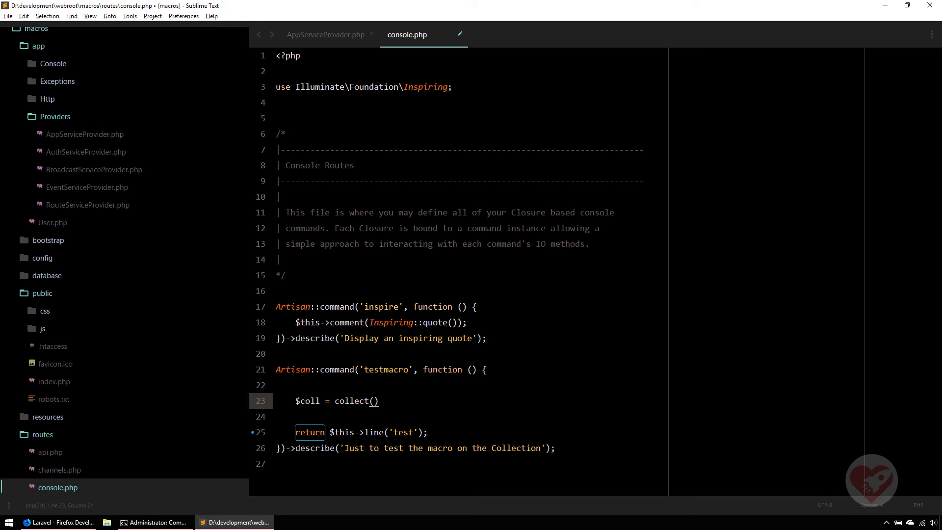
type("[=]")
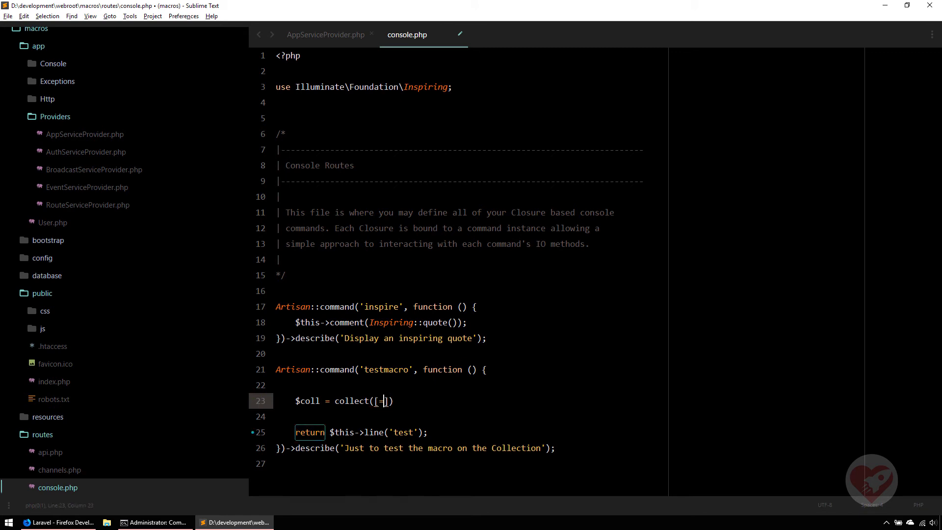
key("Backspace")
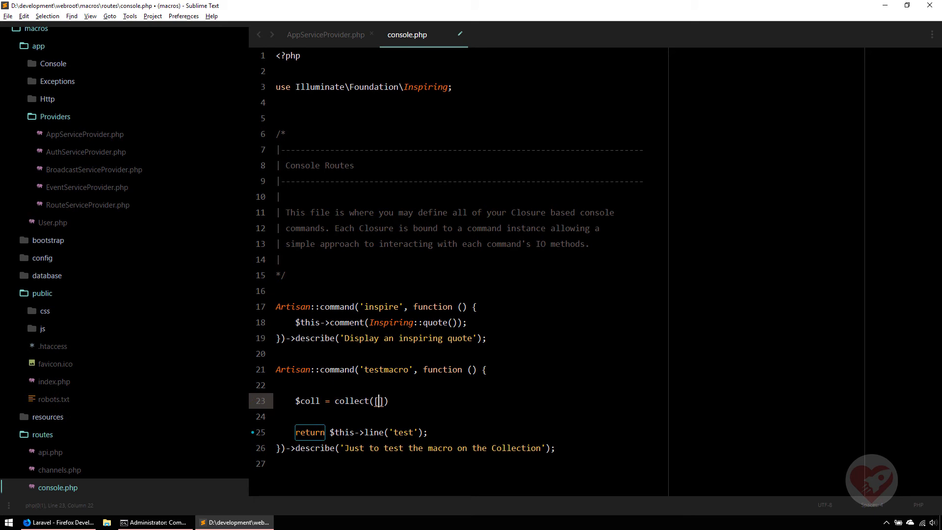
type("'")
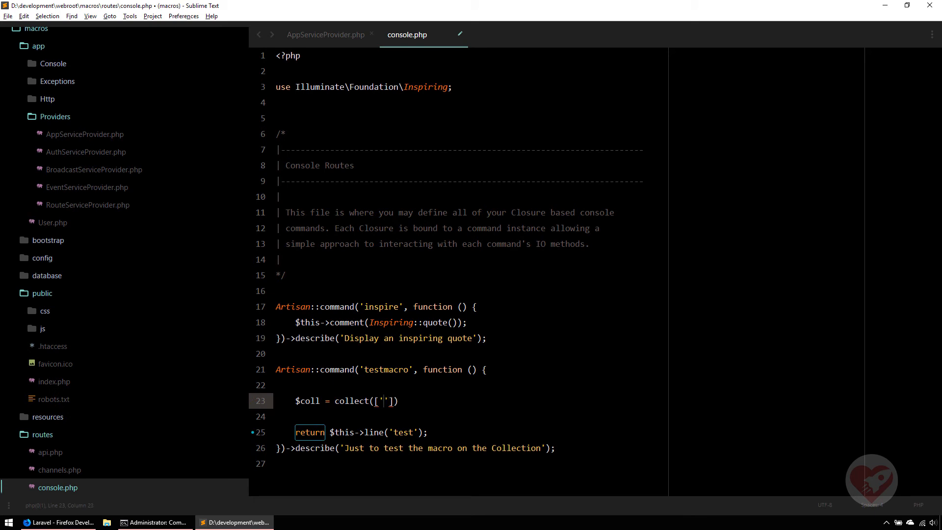
type("a',")
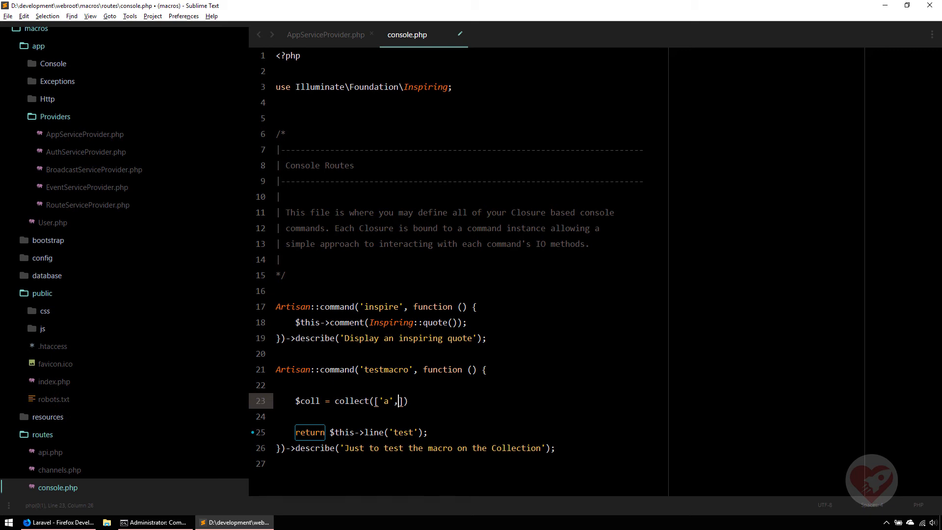
Fill the collection with letters through 'h', 'i', end with ; and a blank line.
type("'b', 'a', 'b', 'a', 'b',")
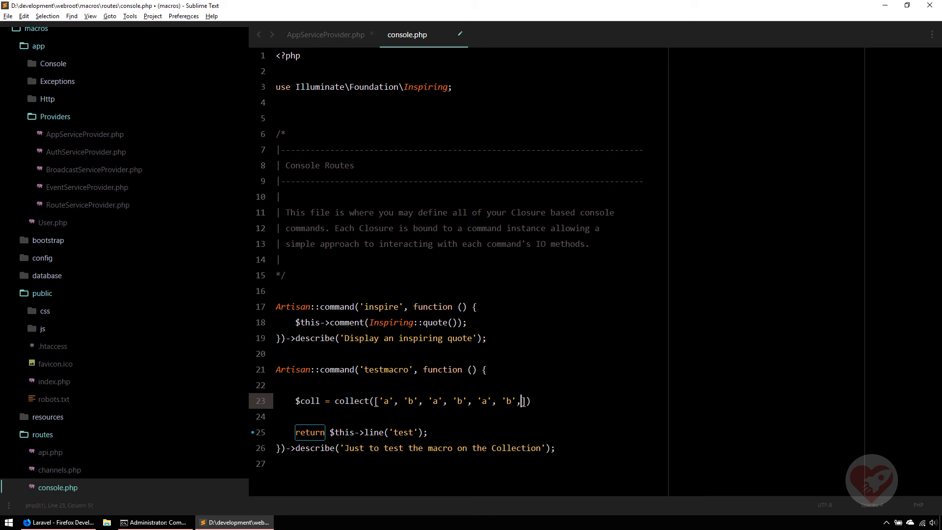
type("'a', 'b'")
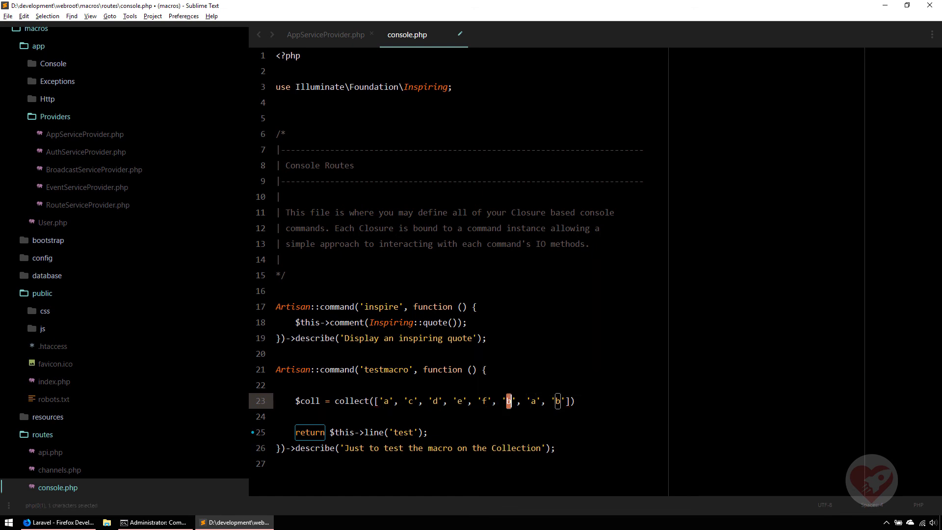
type("h")
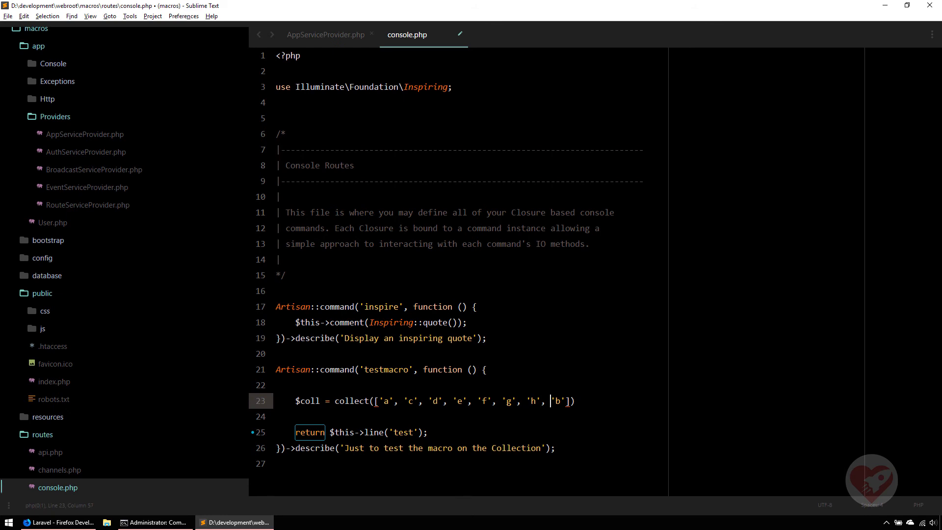
type("i")
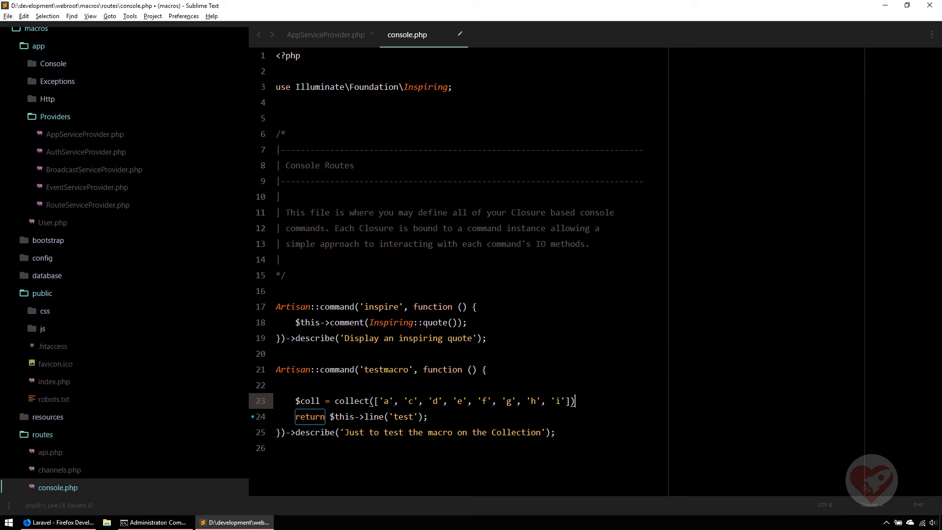
type(";")
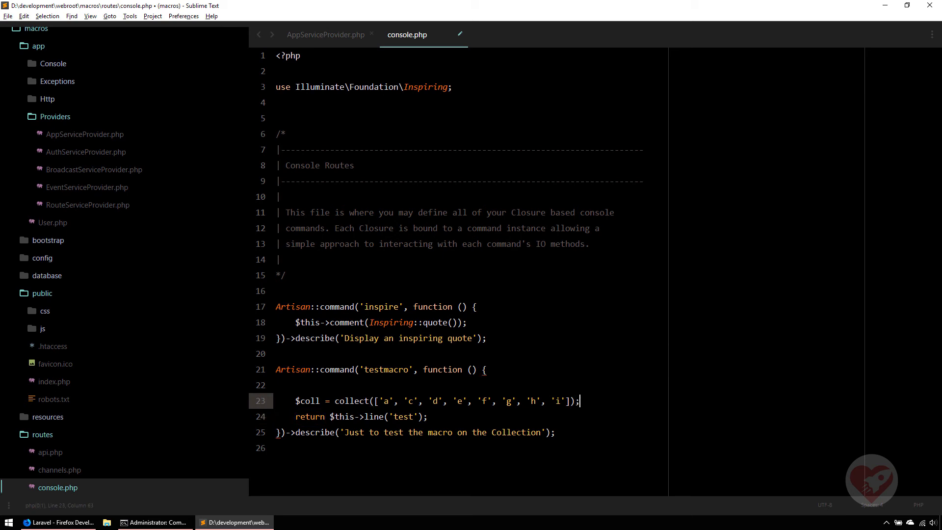
key("enter")
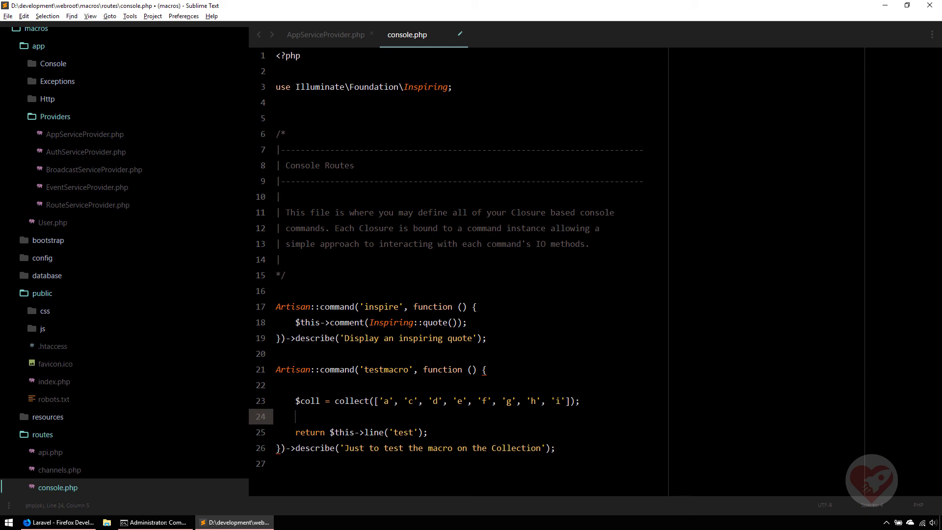
Add dd($coll); to dump the collection in testmacro.
type("\\dd")
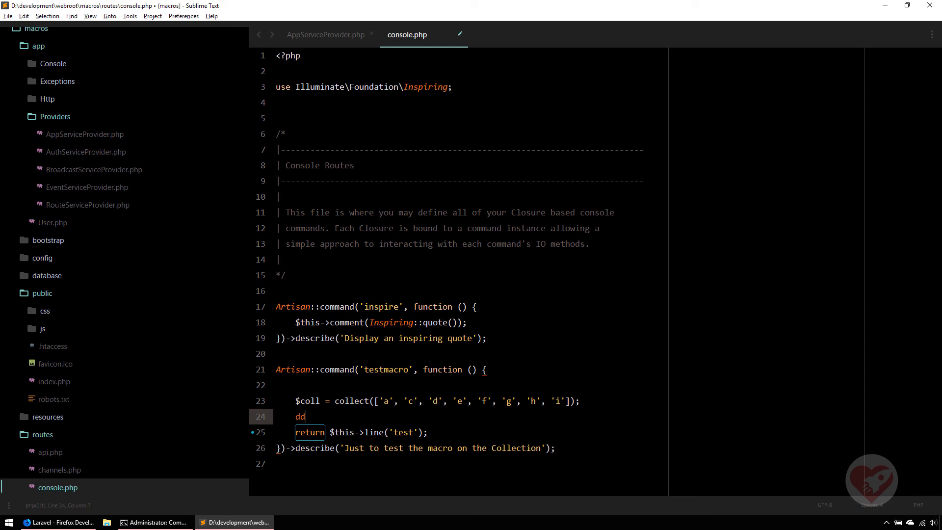
type("($")
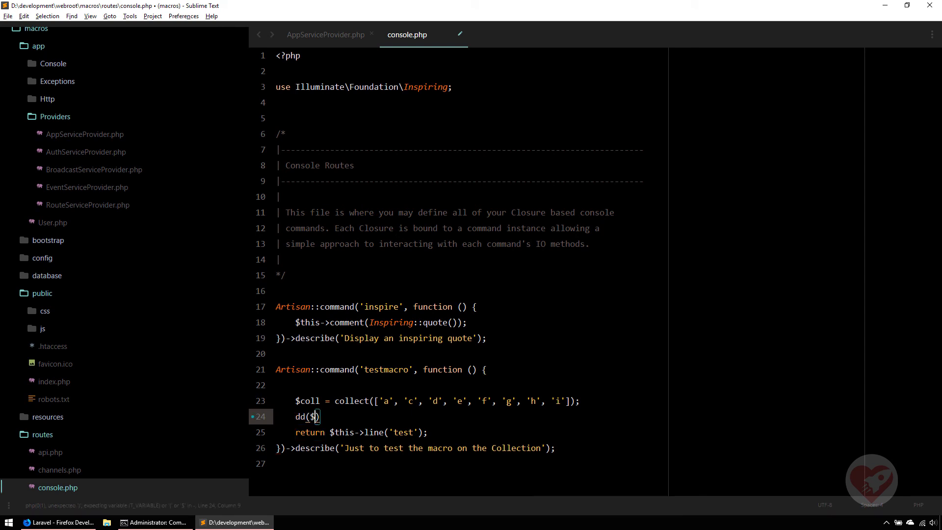
type("coll)")
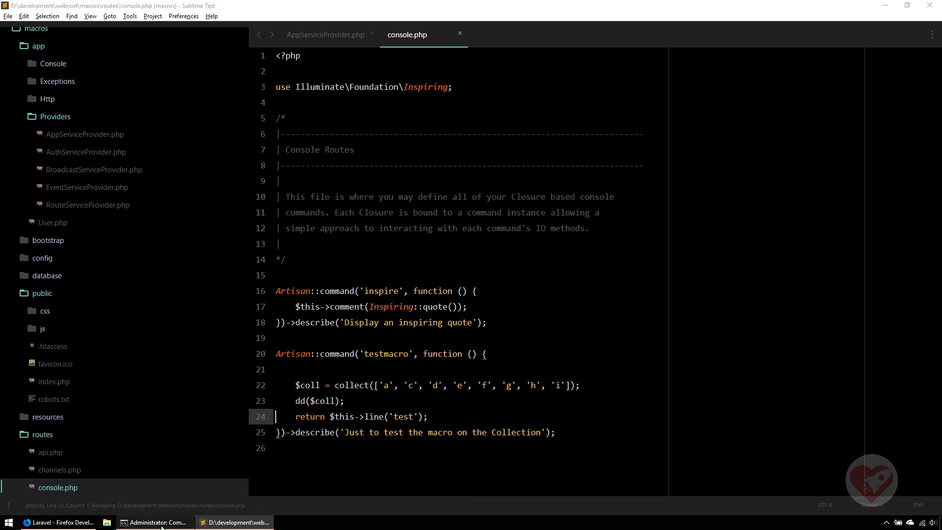
Glance at the AppServiceProvider macro and return to console.php.
left_click(154, 522)
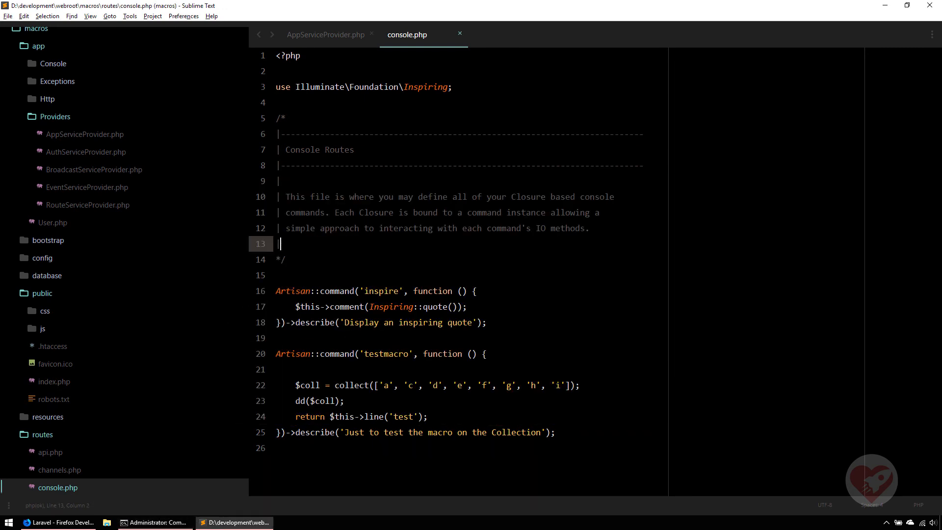
left_click(325, 35)
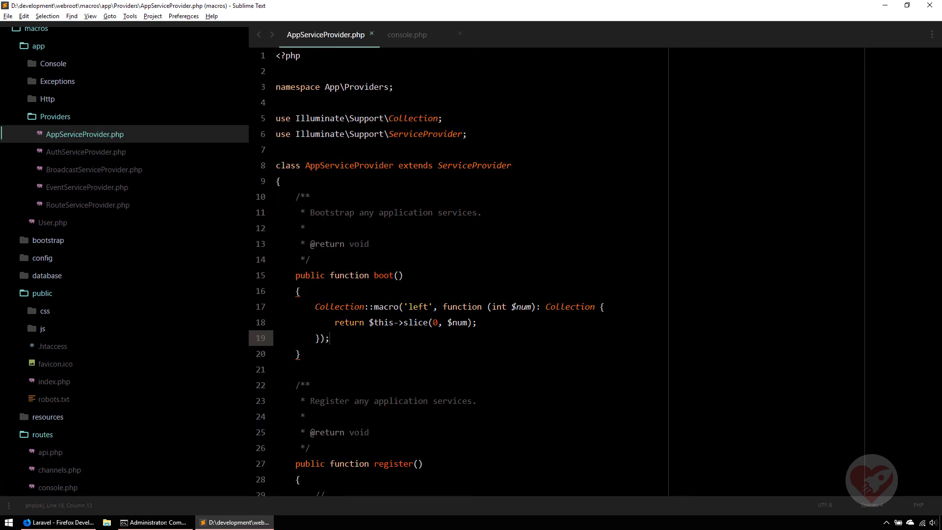
left_click(406, 34)
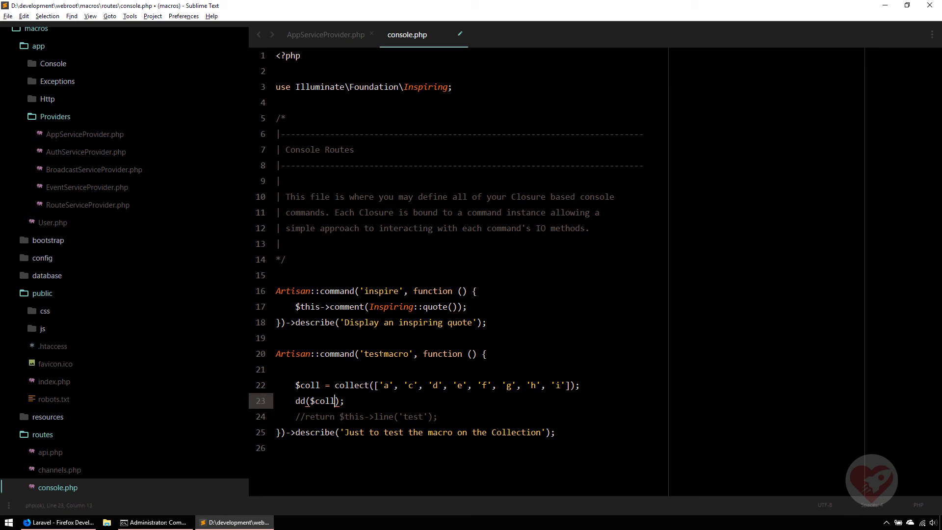
Change line 23 of the testmacro command to dd($coll->left(3));.
type("/")
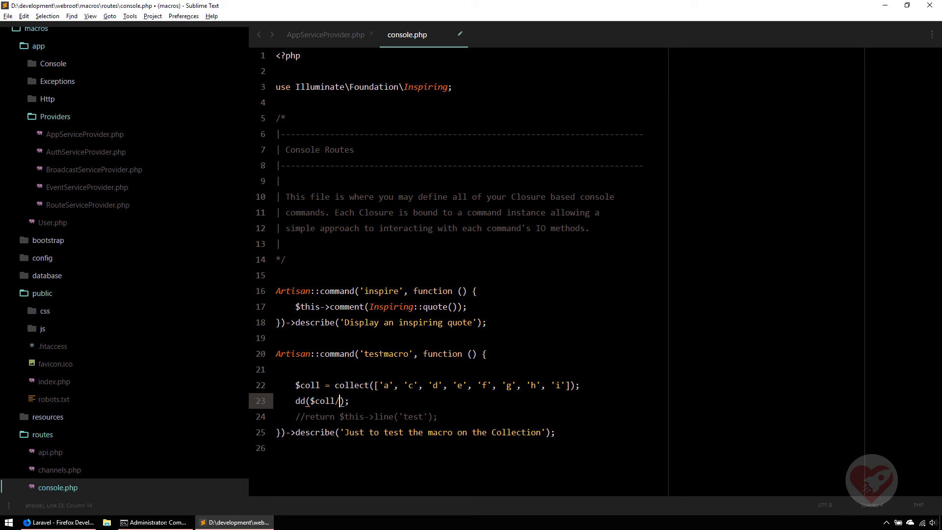
type("->")
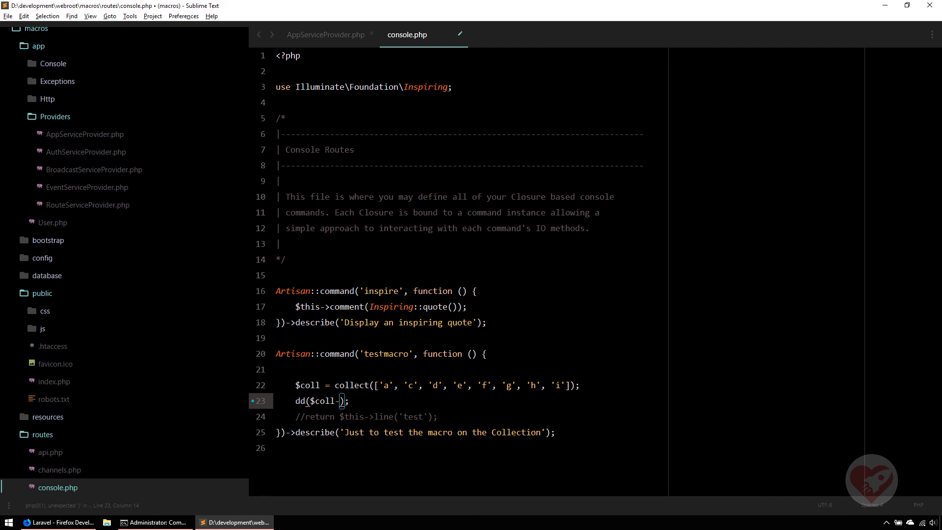
type("l")
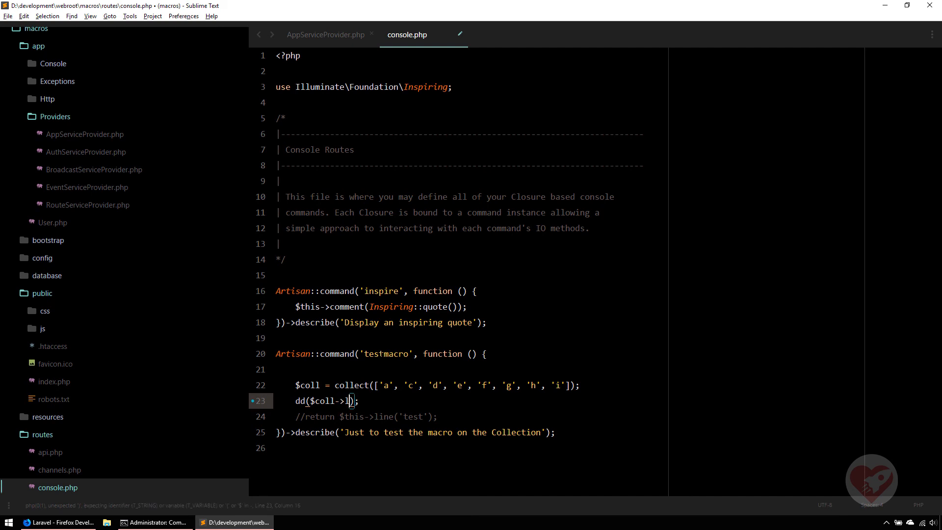
type("eft")
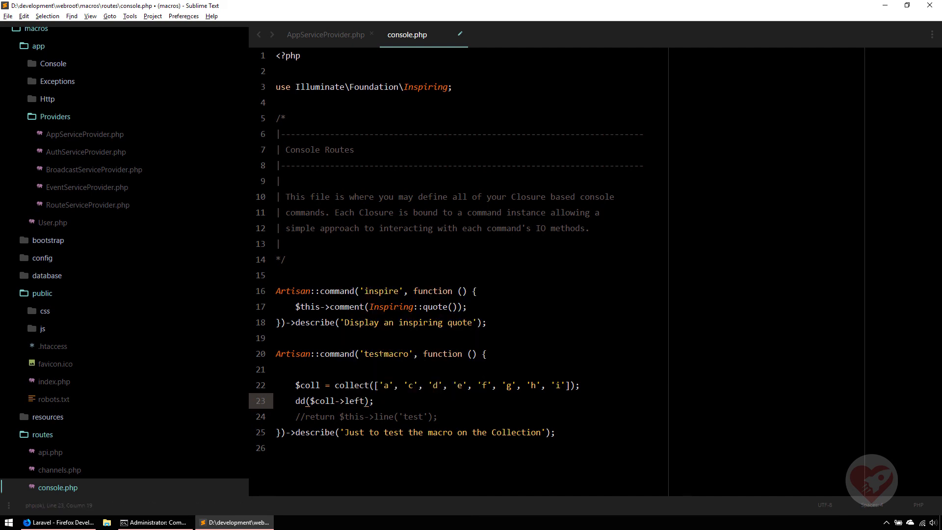
type("()")
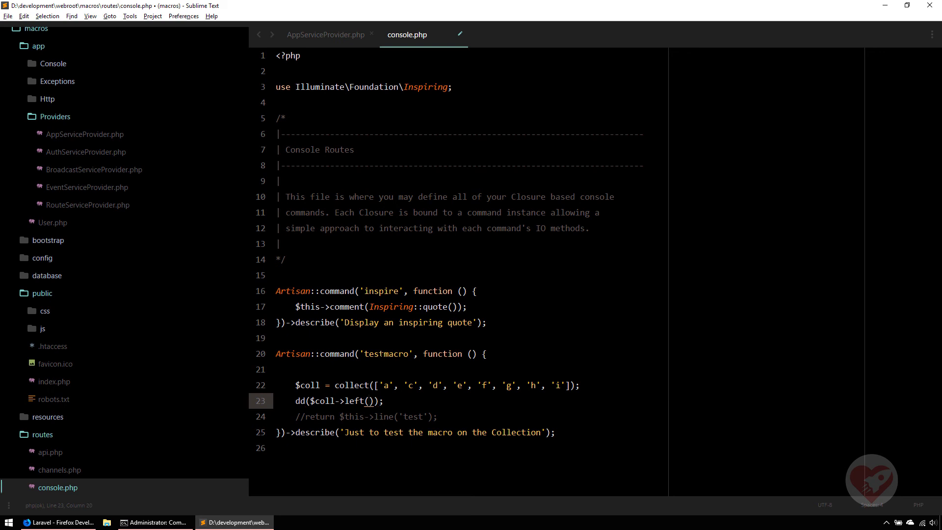
type("3")
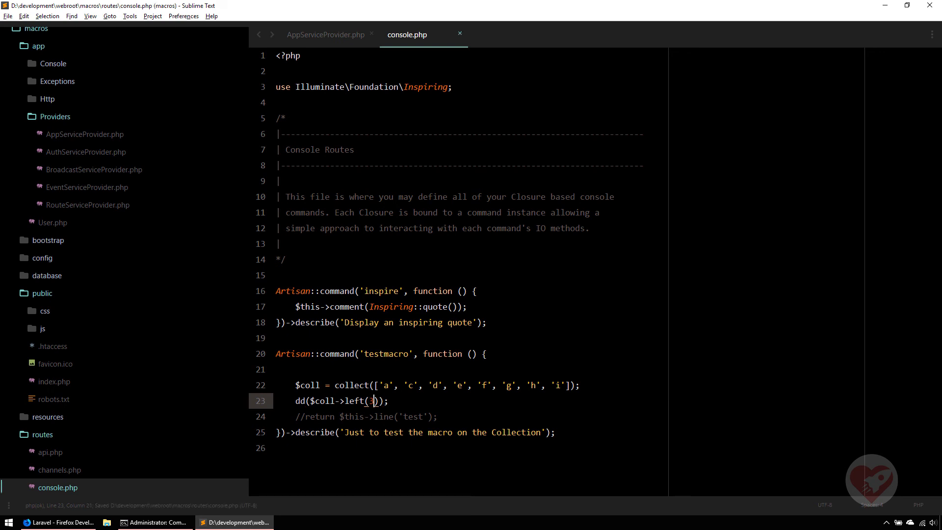
Fix the collect() letters to a, b, c, d, f, g, h, i and save console.php.
left_click(153, 521)
type("b")
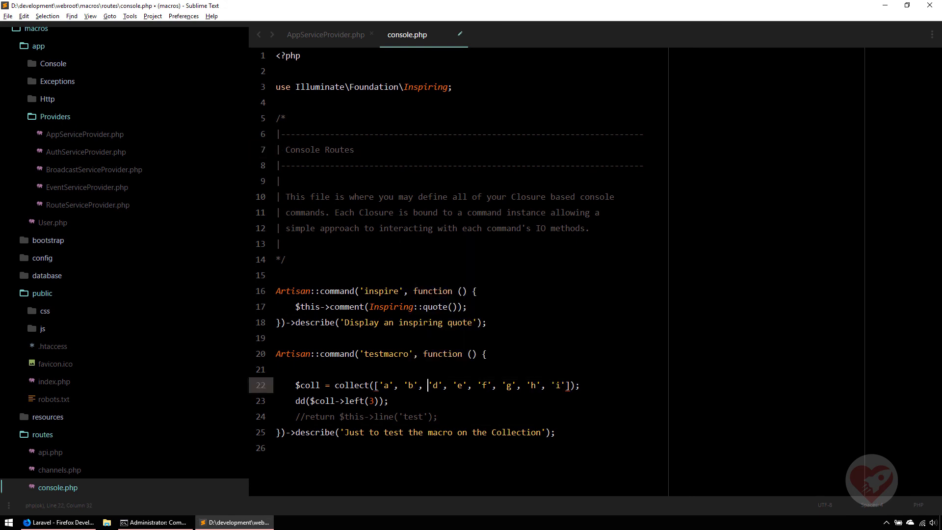
type("c")
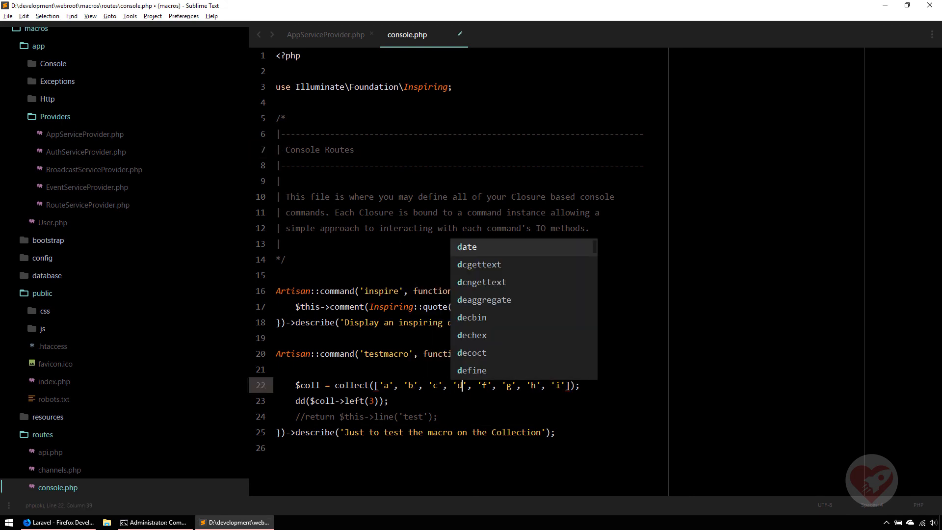
left_click(154, 522)
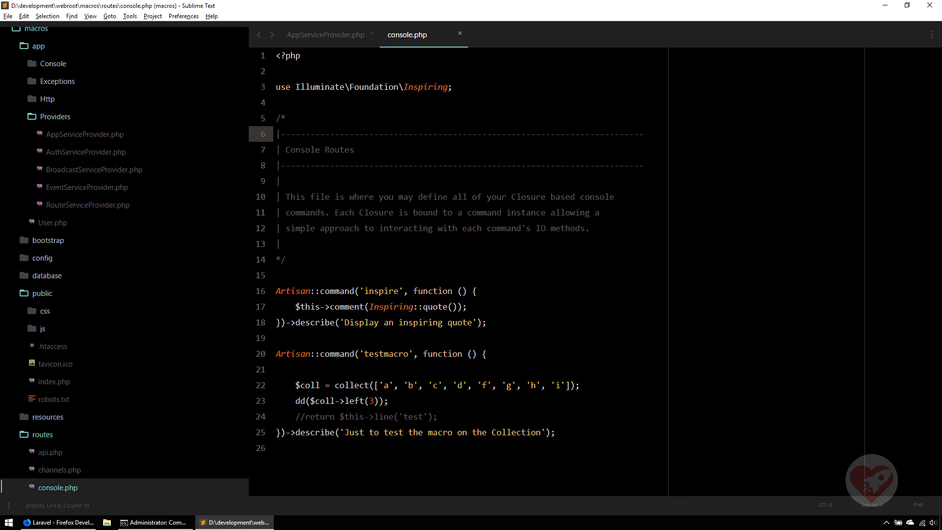
left_click(363, 134)
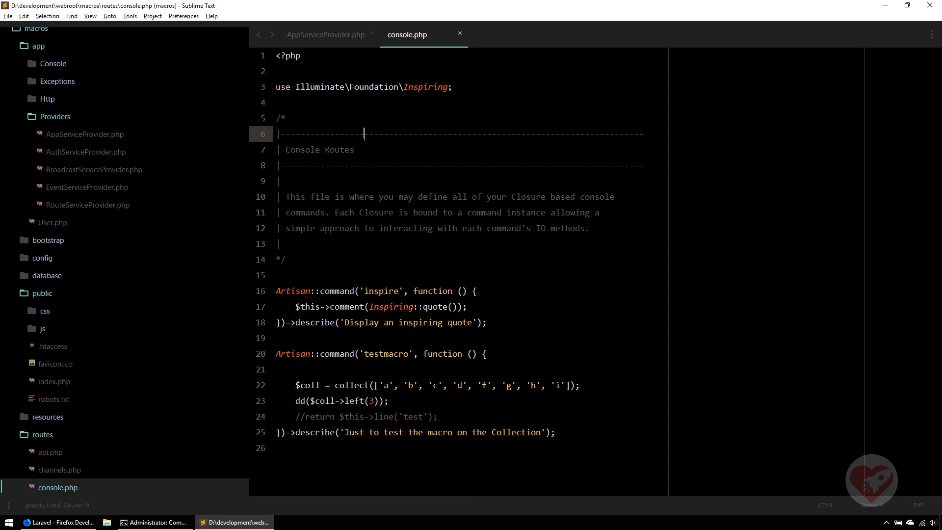
left_click(325, 35)
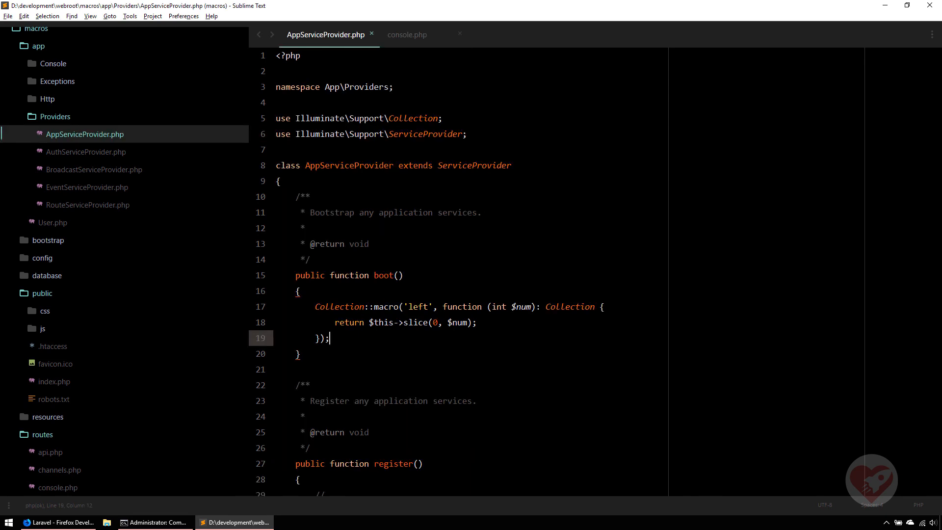
Review the left macro's closure and integer parameter in AppServiceProvider.php.
scroll("down", 3)
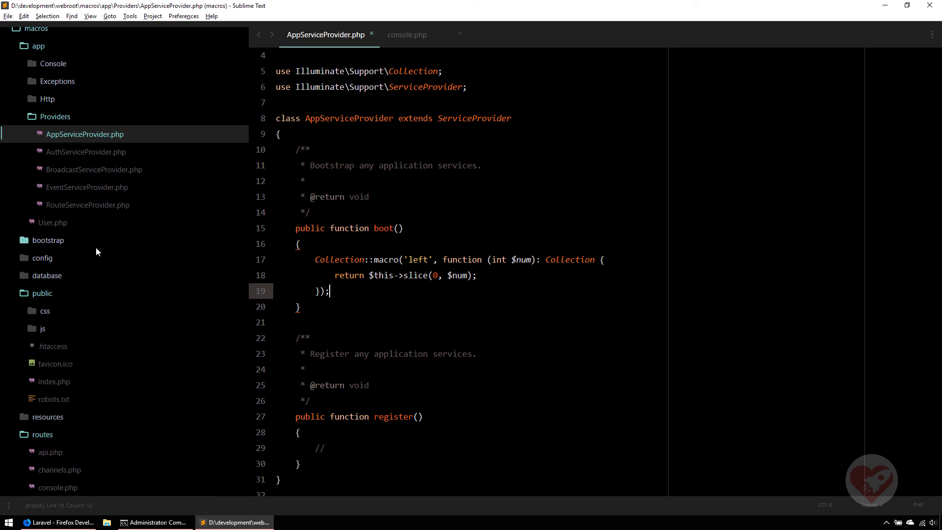
scroll("down", 3)
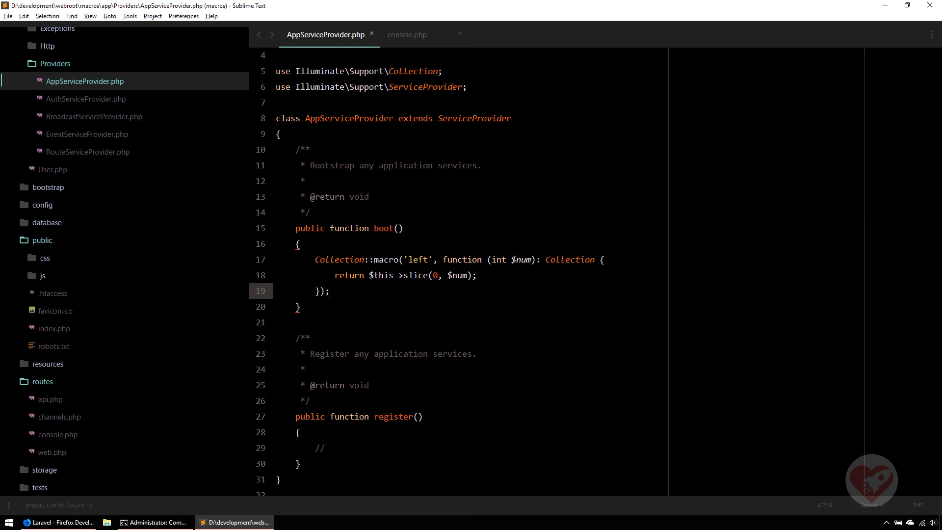
left_click(331, 292)
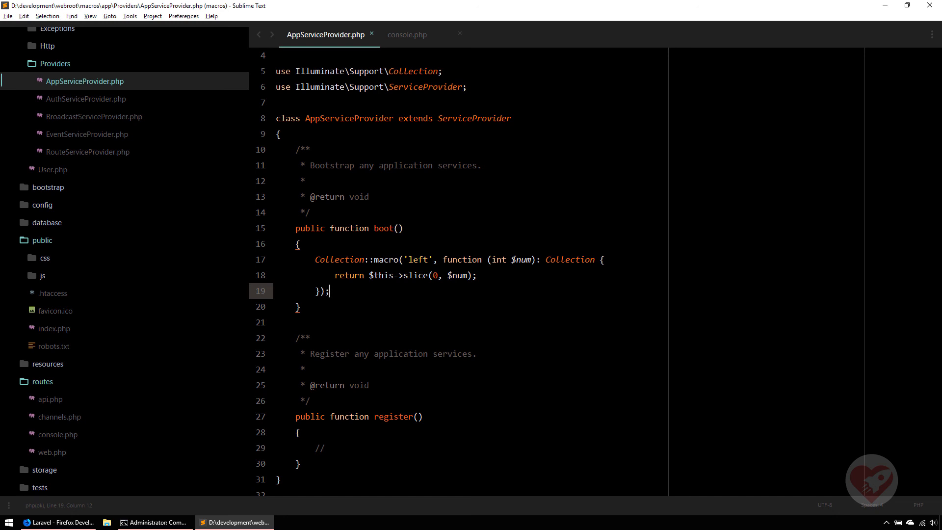
double_click(418, 259)
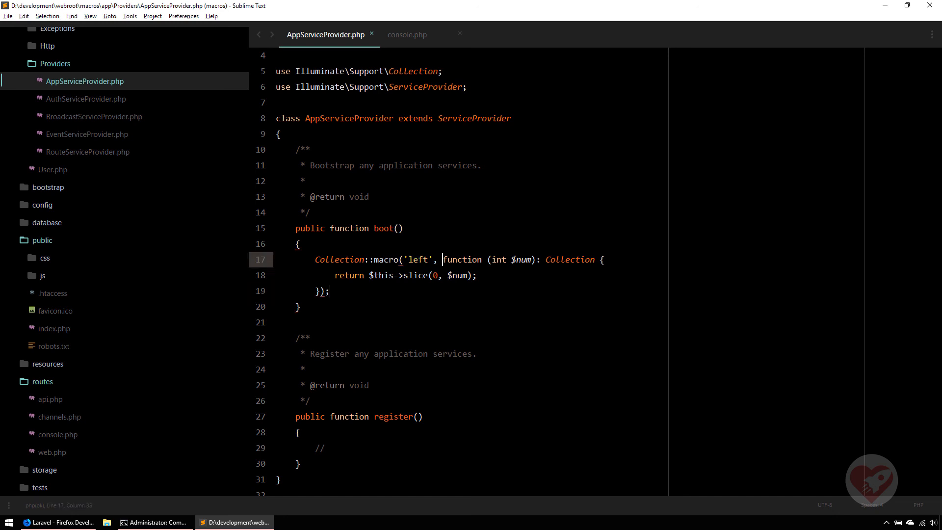
left_click_drag(442, 259, 325, 291)
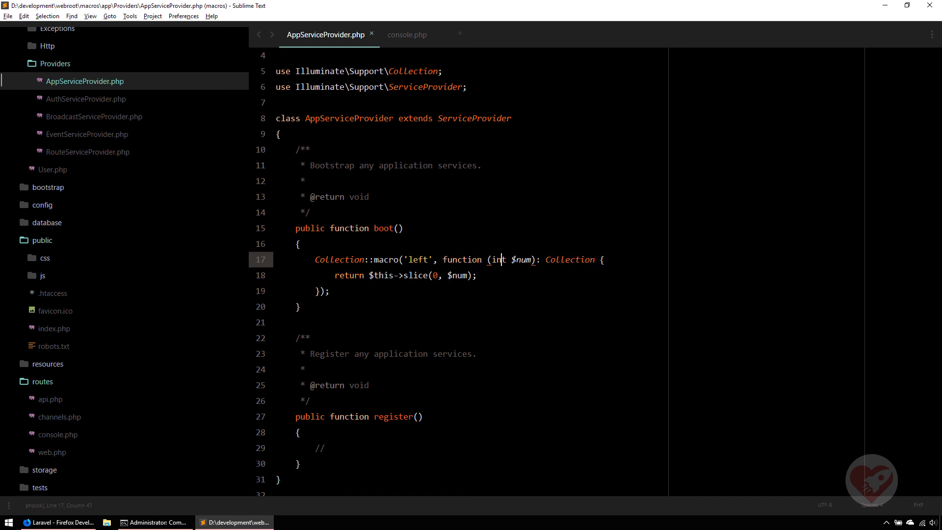
Return to console.php and highlight the dd($coll->left(3)) line.
left_click(407, 34)
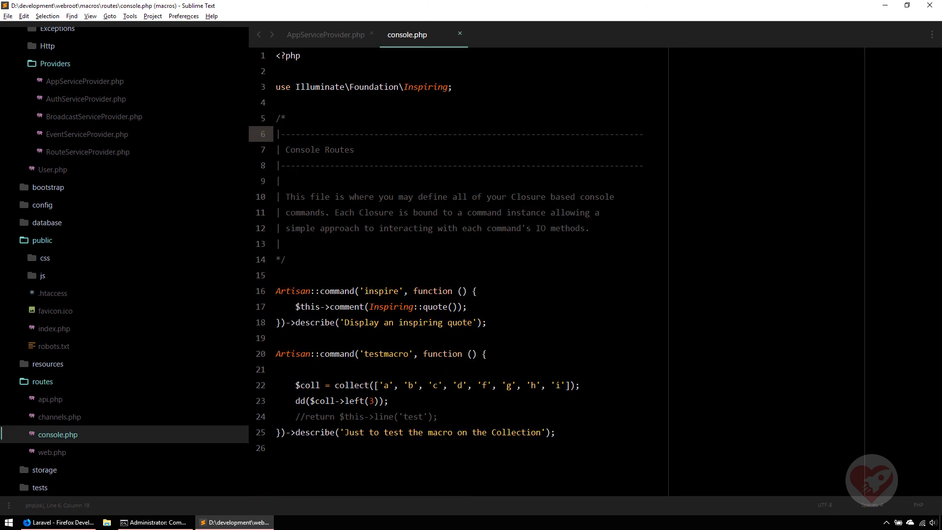
triple_click(333, 400)
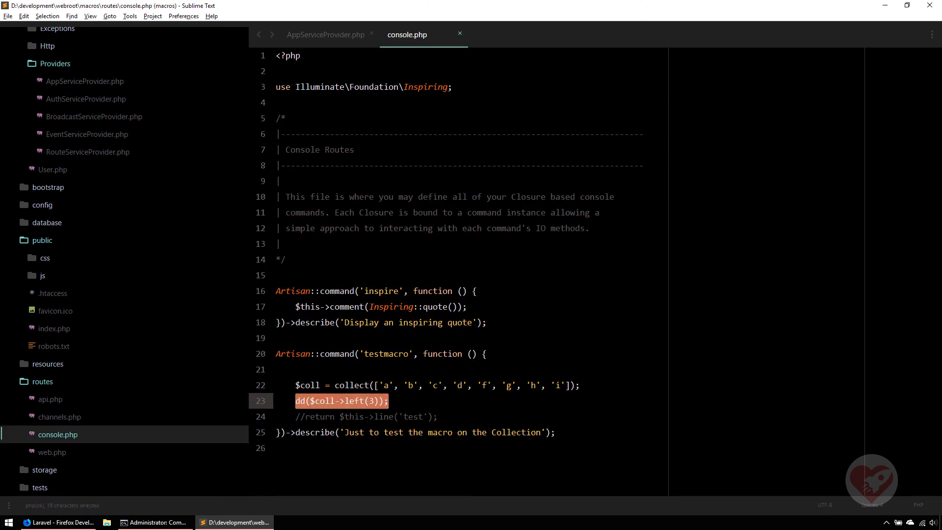